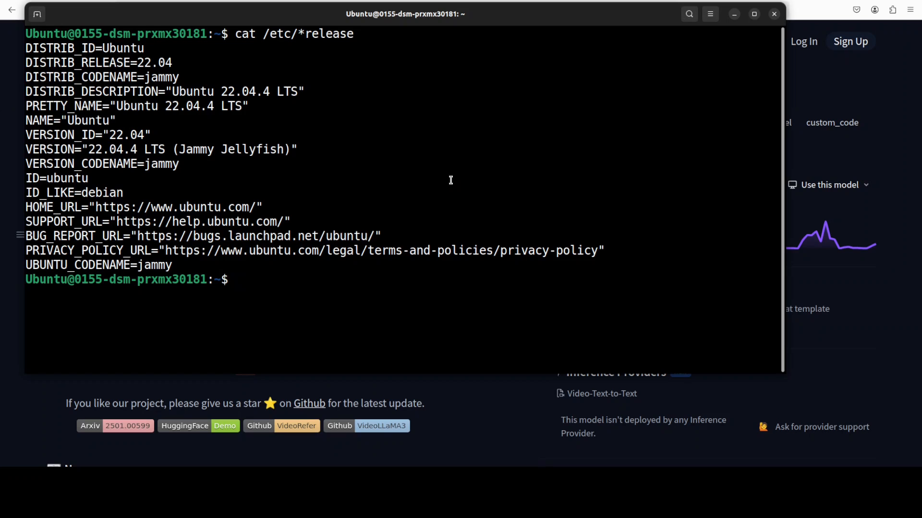
Confirm the H100 GPU with nvidia-smi and create/activate the 'ai' Python 3.11 conda environment.
type("nvidia-smi")
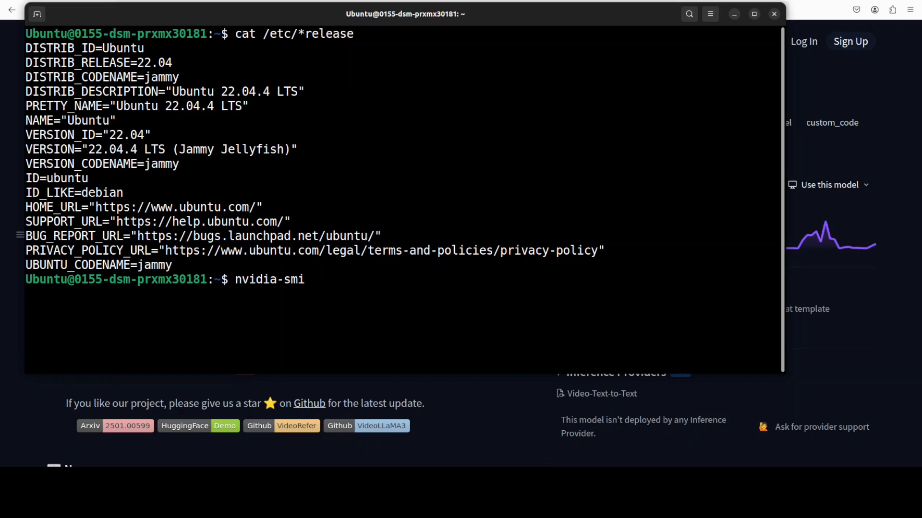
key("Return")
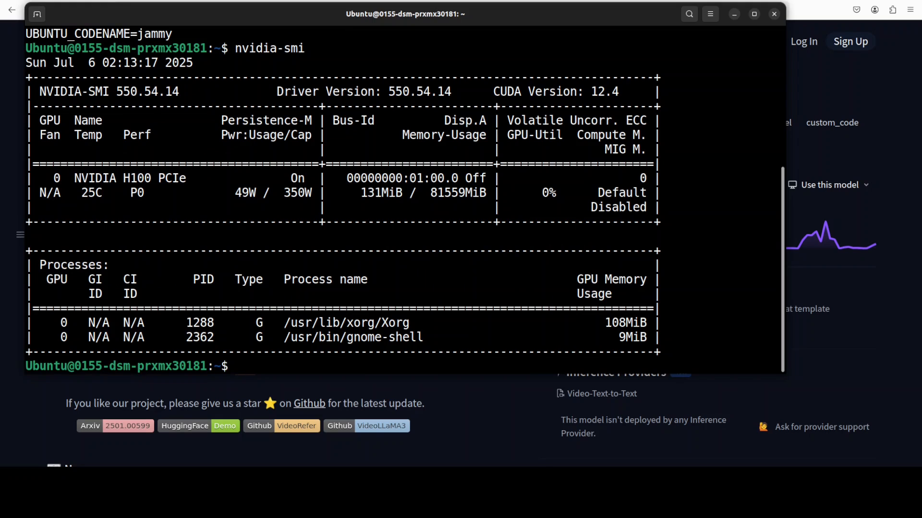
type("conda create -n ai python=3.11 -y && conda activate ai")
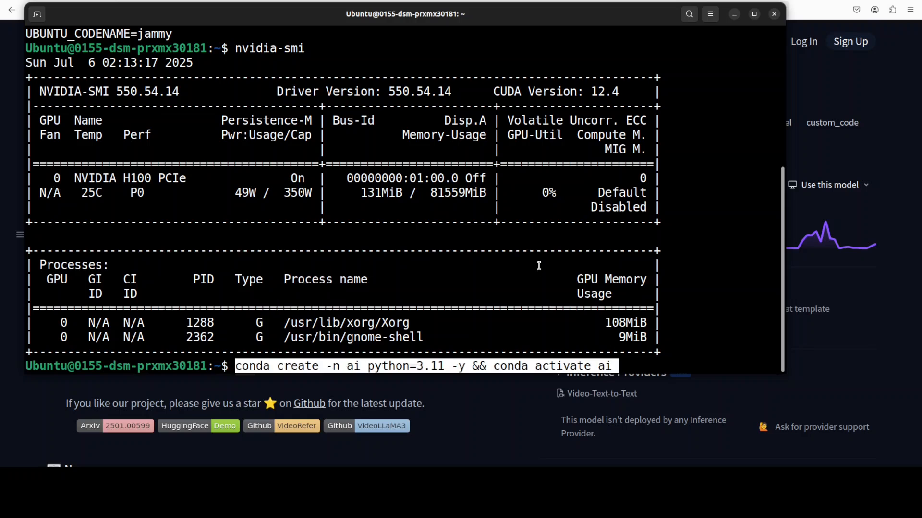
key("Return")
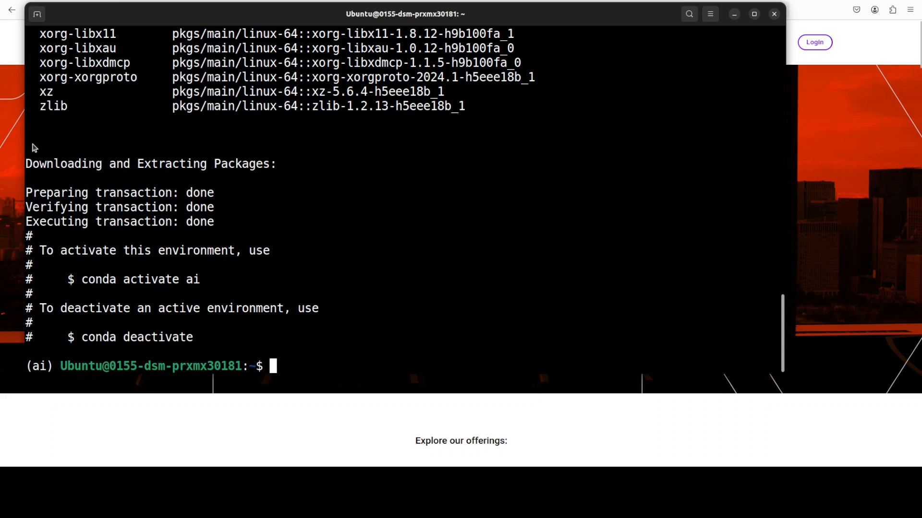
Clone the DAMO-NLP-SG/VideoRefer repository from GitHub and enter its folder.
type("git clone https://github.com/DAMO-NLP-SG/VideoRefer.git && cd VideoRefer")
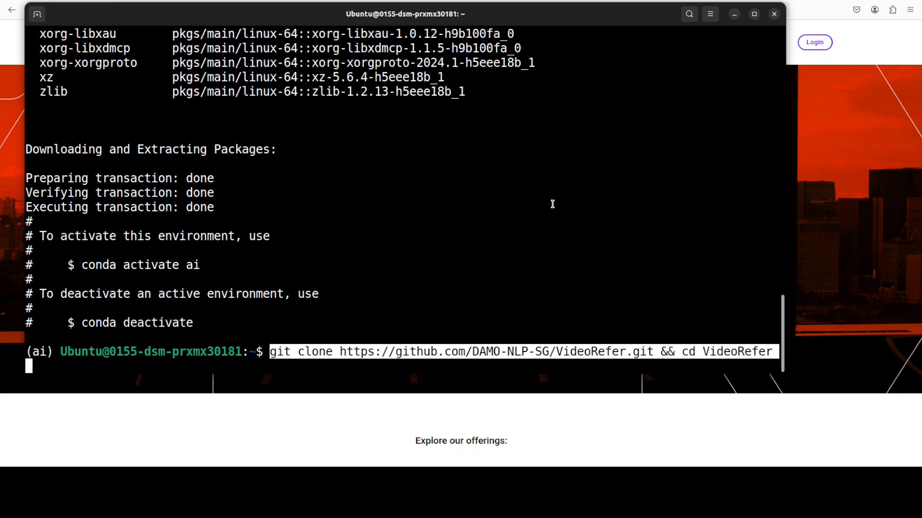
key("Return")
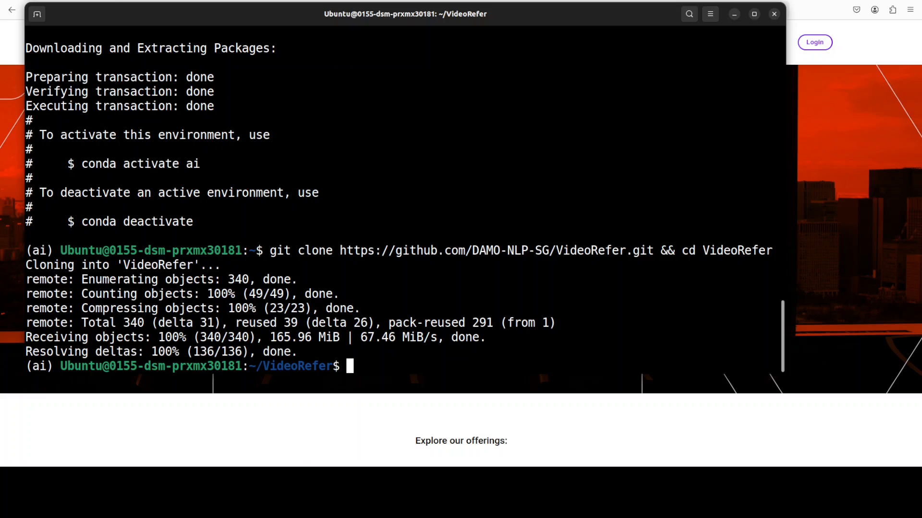
Install VideoRefer's requirements.txt packages with pip into the ai environment.
type("pip install -r requirements.txt")
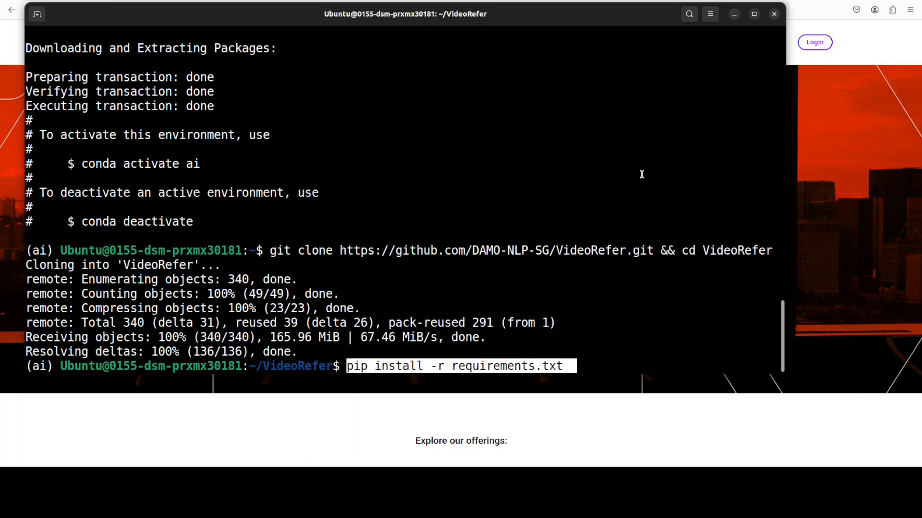
key("Return")
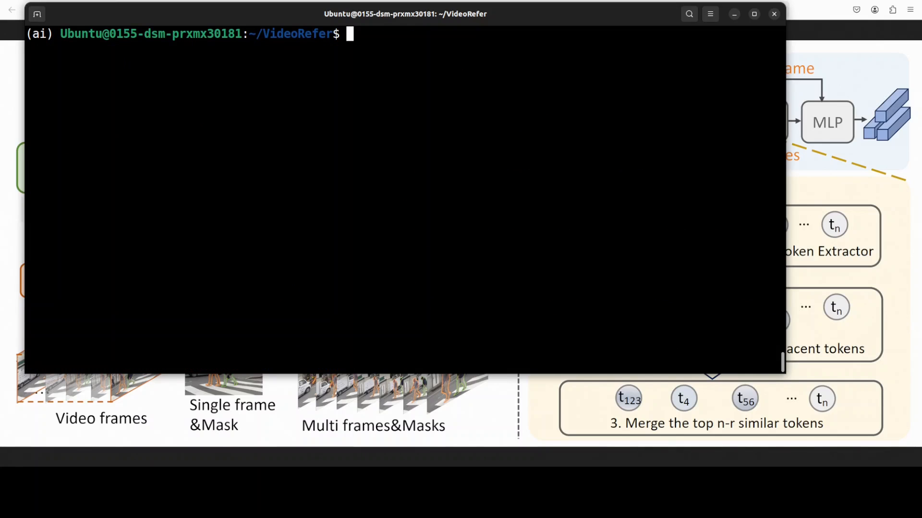
Start the demo web app with python demo/app.py so it serves on localhost:7860.
type("python demo/app.py")
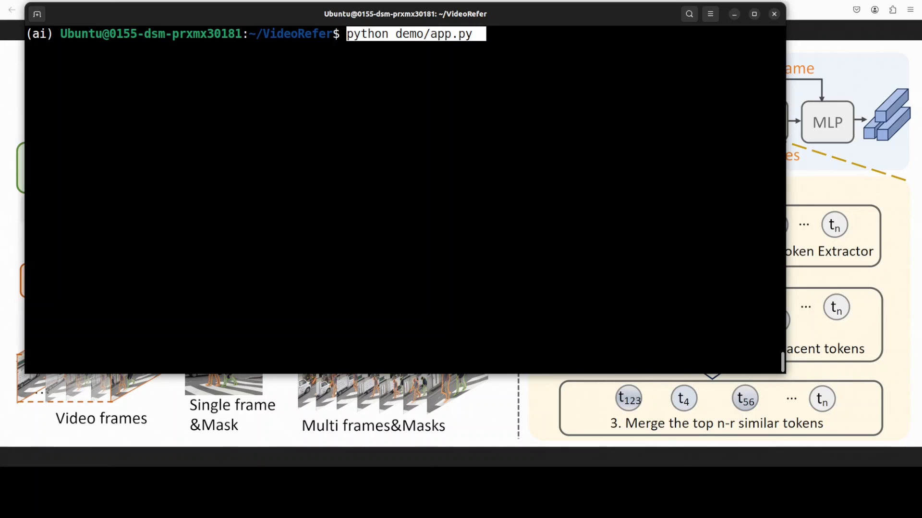
key("Return")
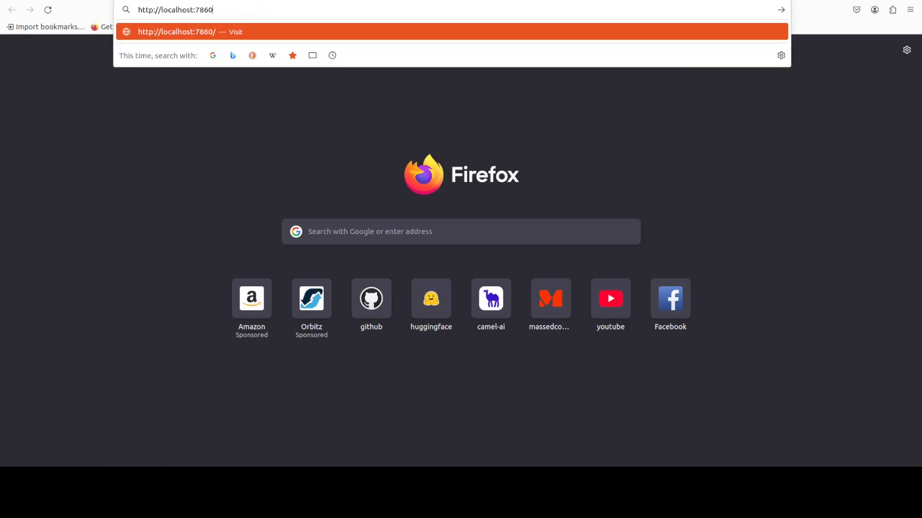
Load localhost:7860 in Firefox and zoom the page out to fit more of the demo.
key("Return")
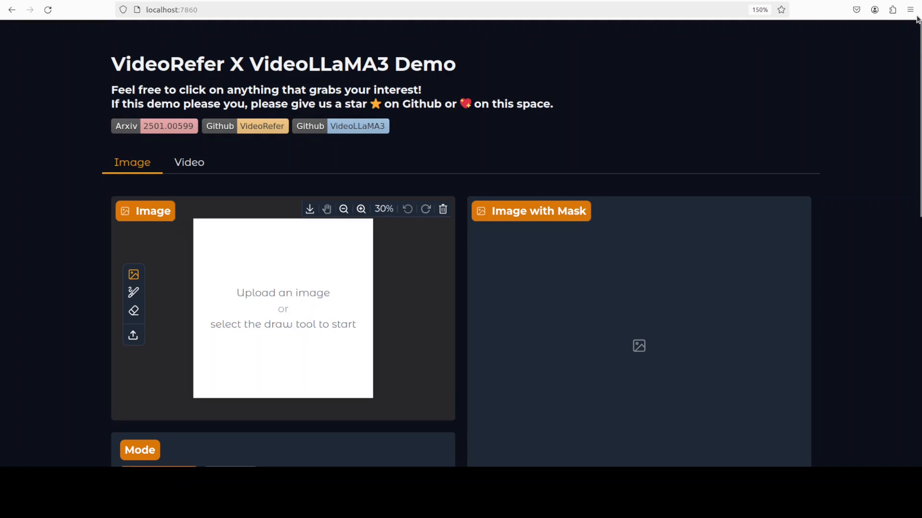
left_click(910, 10)
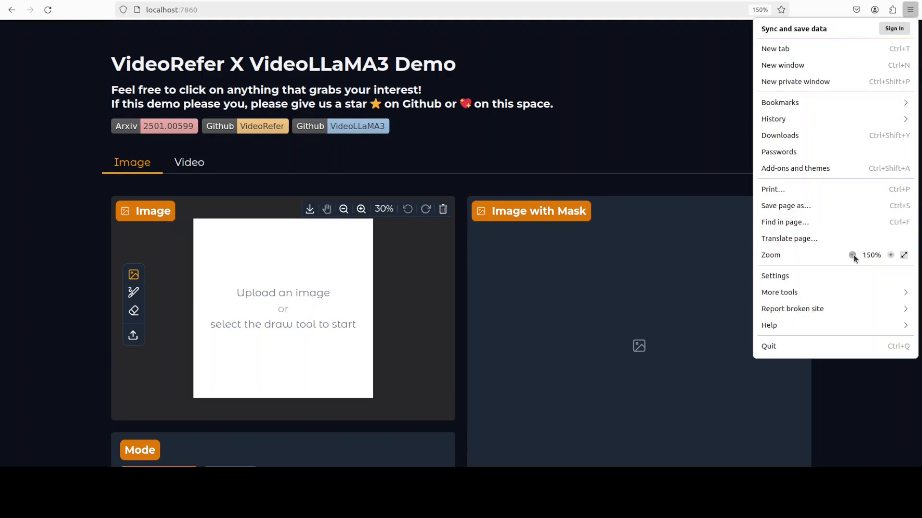
left_click(852, 255)
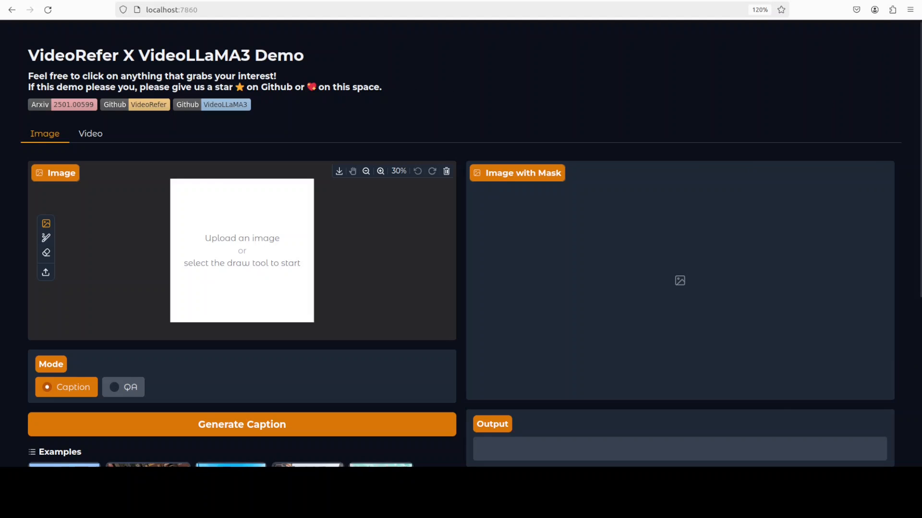
Switch the demo to its Video tab and select QA mode for region questions.
left_click(90, 133)
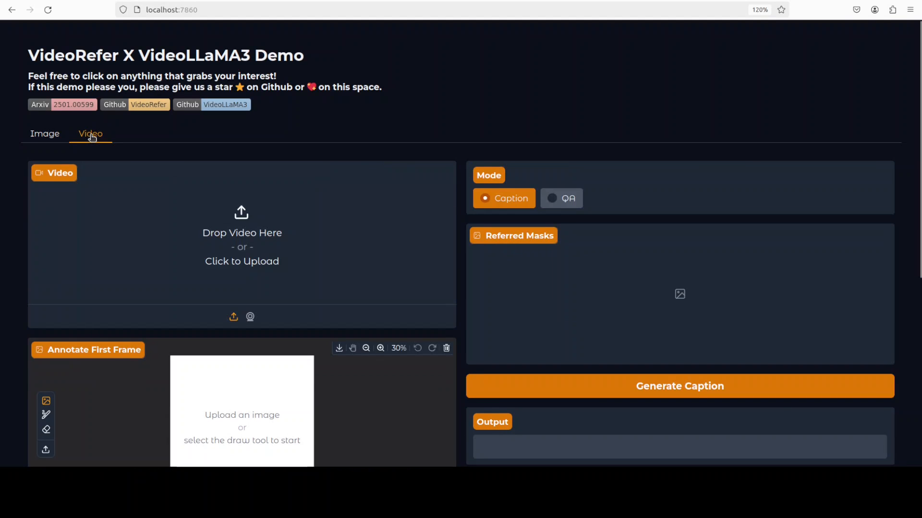
mouse_move(470, 204)
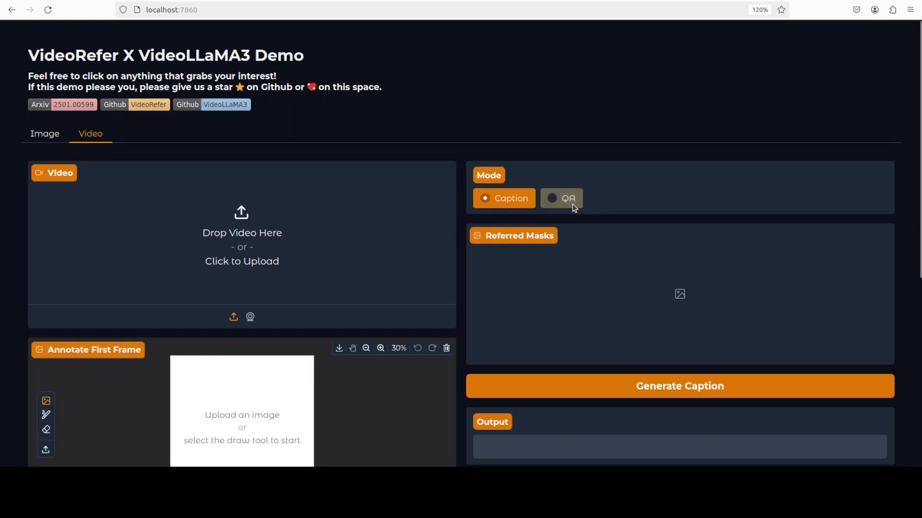
left_click(561, 198)
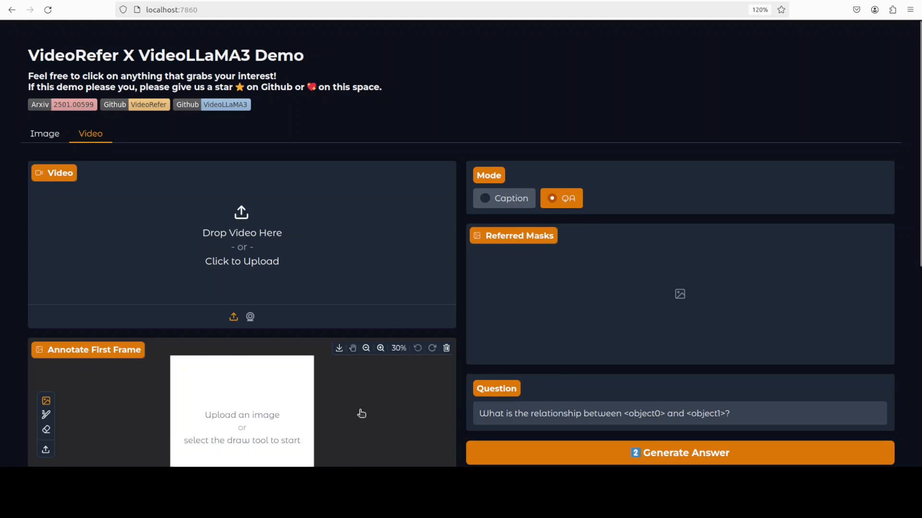
mouse_move(59, 231)
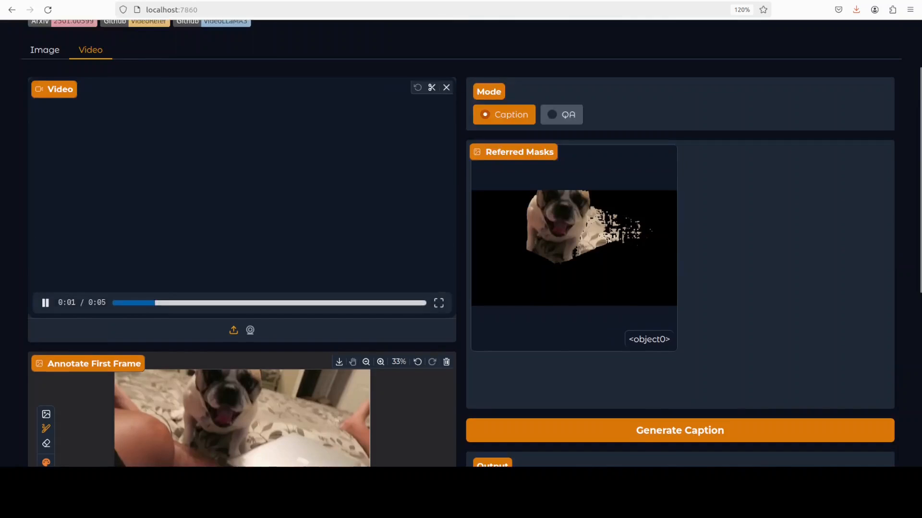
Generate a caption for the masked small dog and scroll to read the Output text.
left_click(679, 430)
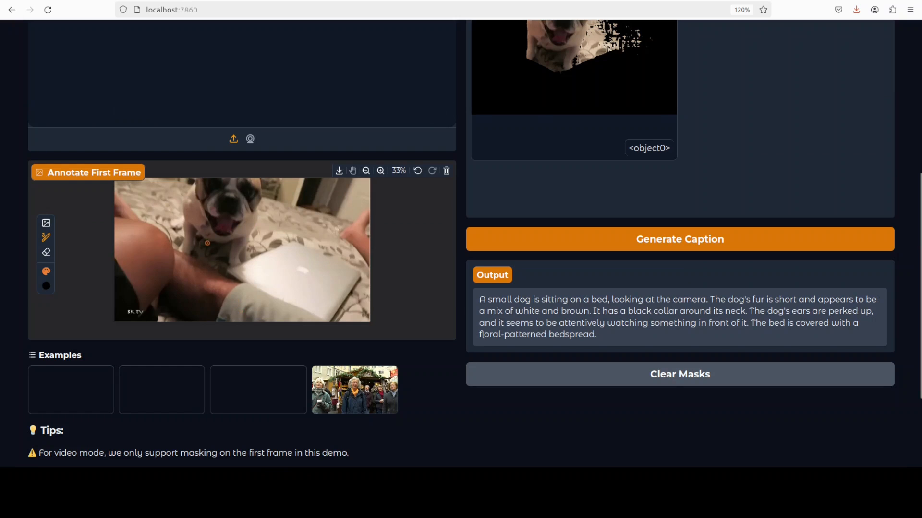
left_click(207, 243)
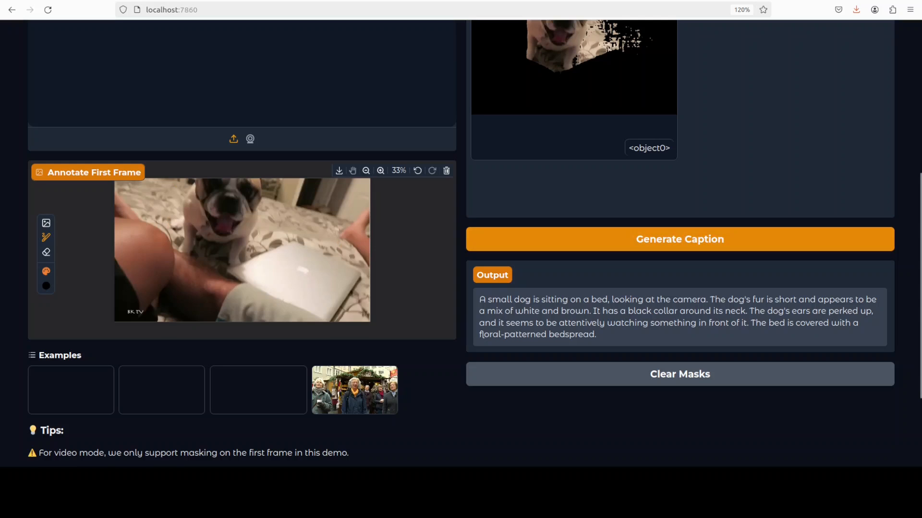
scroll("up", 3)
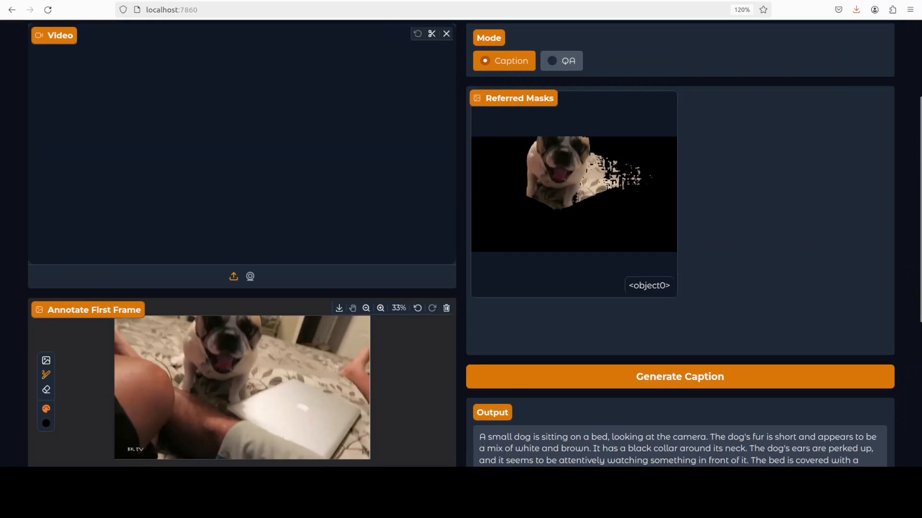
scroll("down", 3)
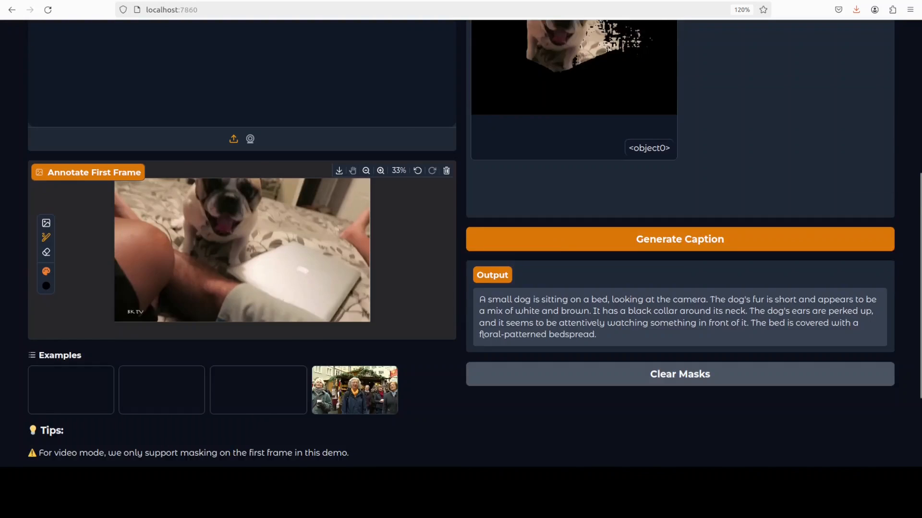
scroll("down", 3)
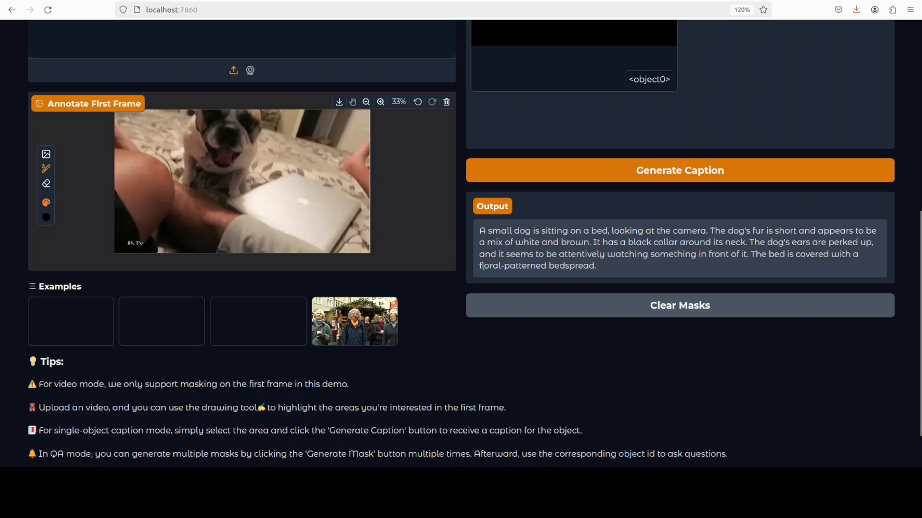
scroll("up", 3)
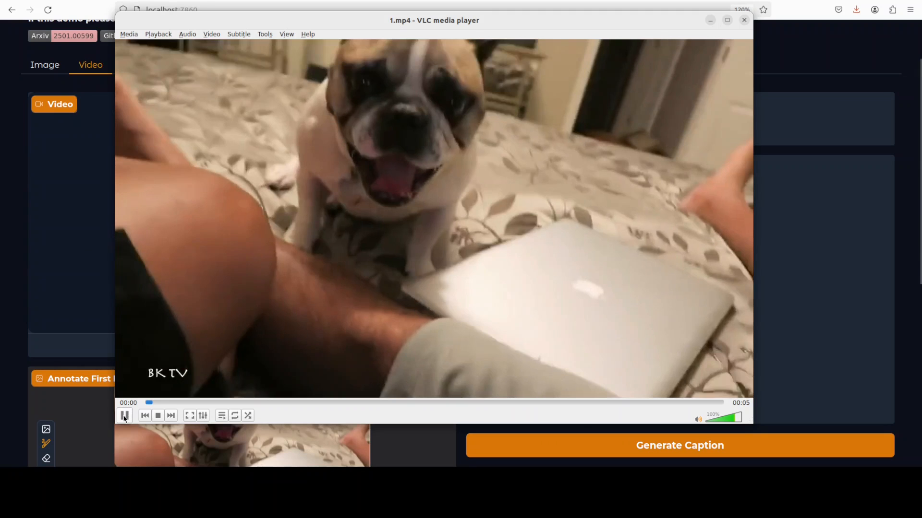
Play the source 1.mp4 dog clip in VLC to compare, then close it.
left_click(125, 416)
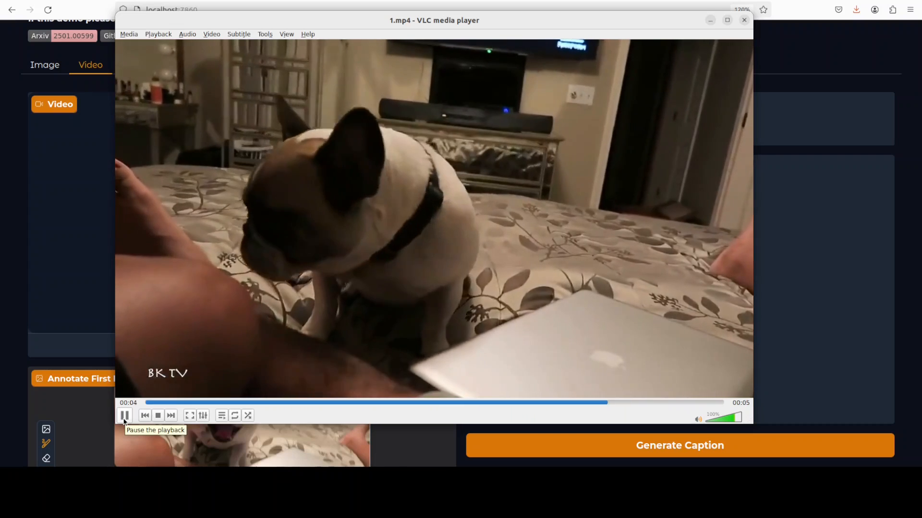
left_click(743, 20)
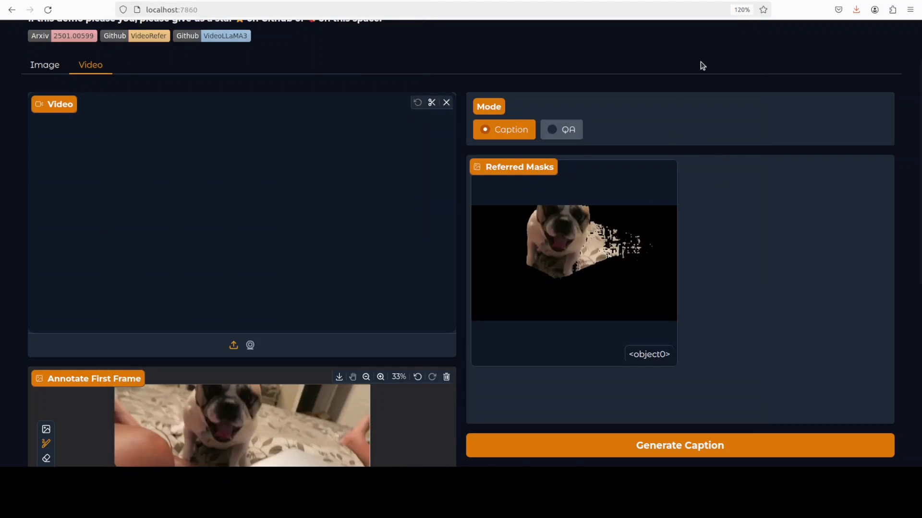
mouse_move(446, 103)
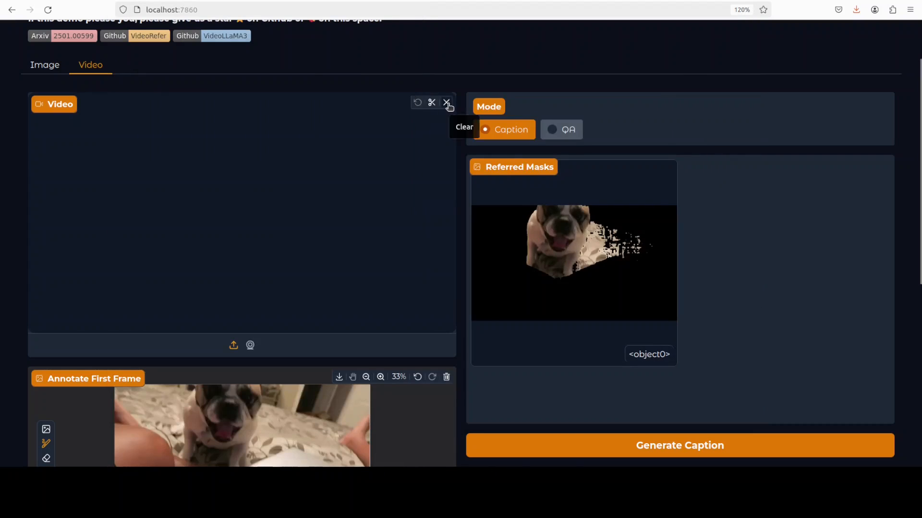
Clear the loaded video, reload the demo's Video tab, and attempt uploading aidog.mp4.
left_click(446, 103)
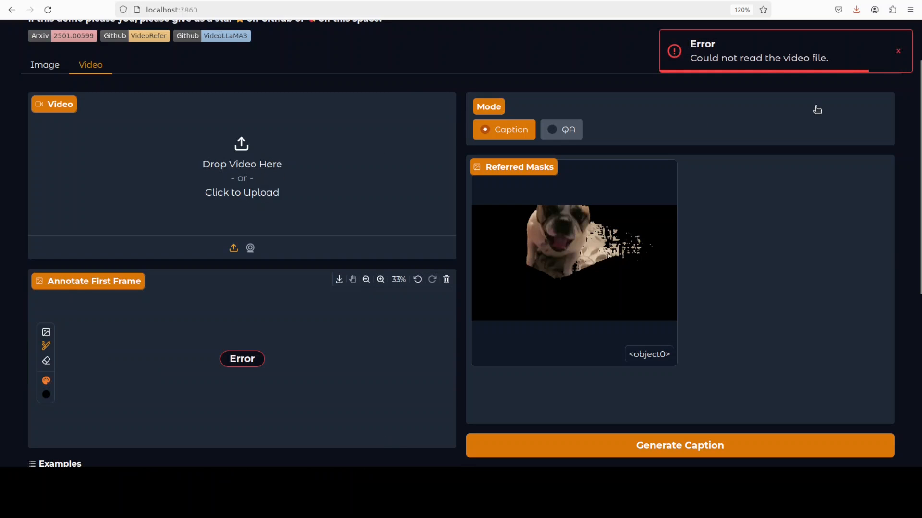
mouse_move(247, 11)
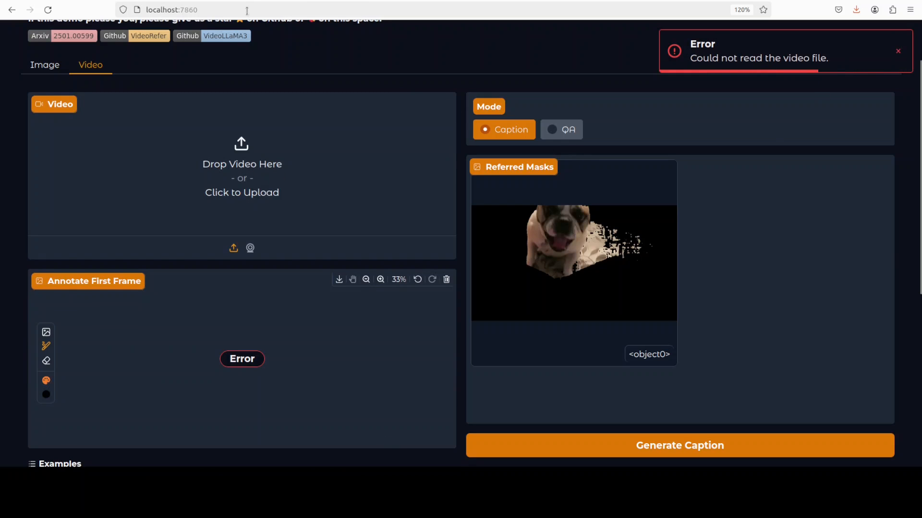
left_click(45, 134)
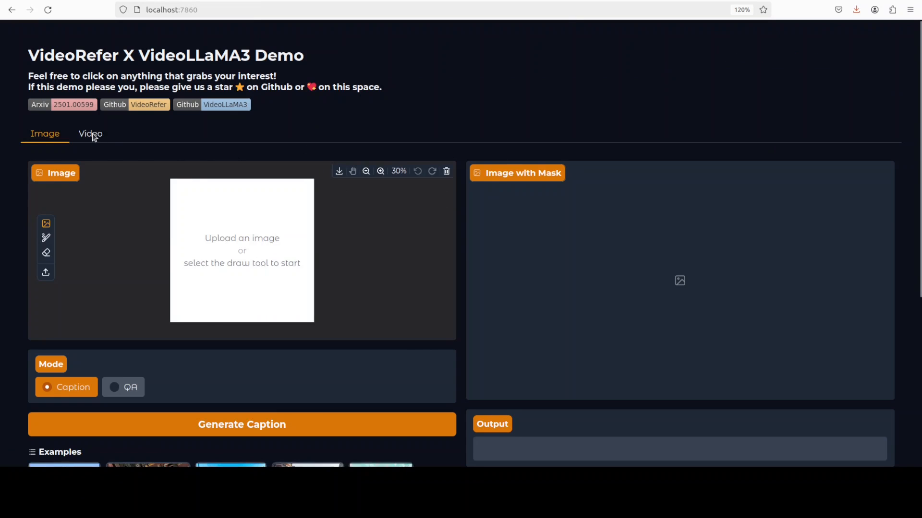
left_click(90, 133)
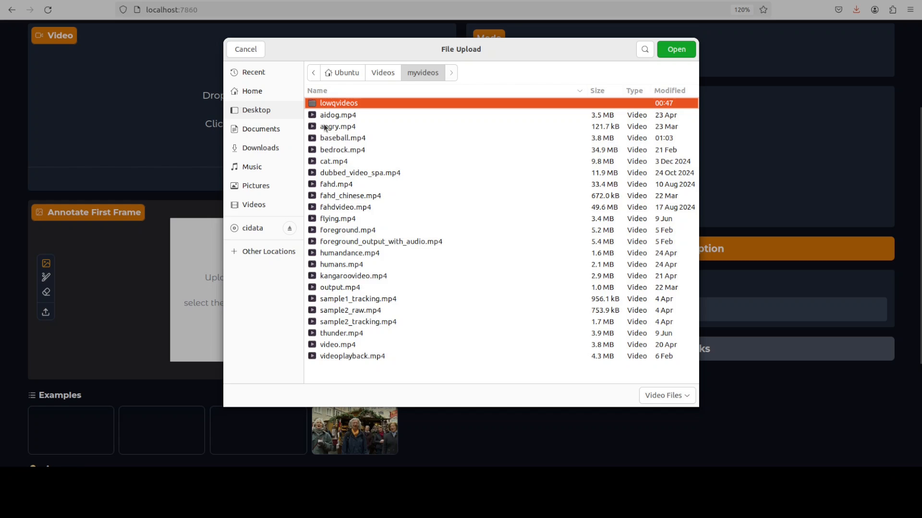
left_click(338, 114)
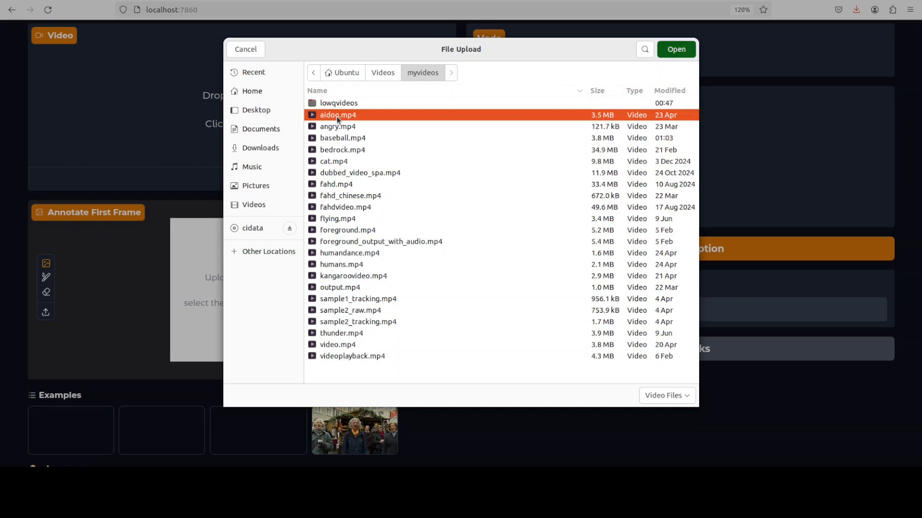
left_click(675, 49)
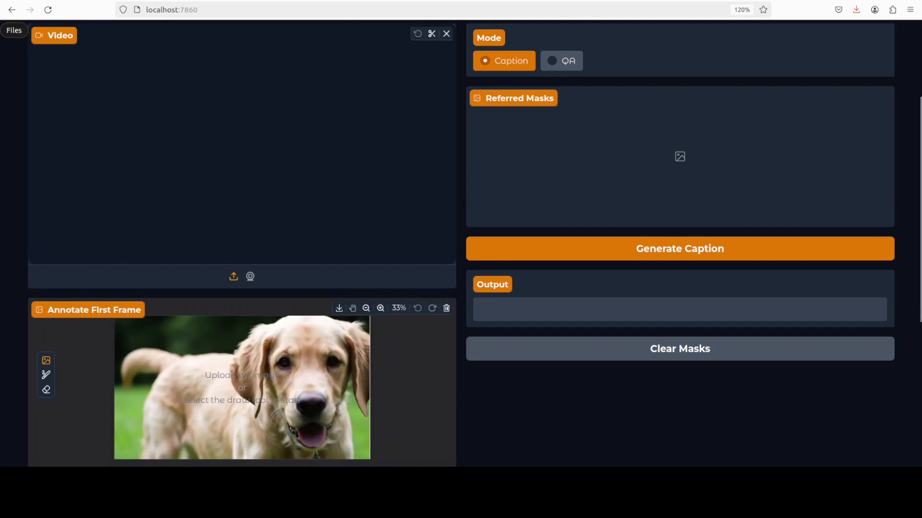
Re-upload aidog.mp4 after the read error so the golden retriever's first frame shows for annotation.
left_click(233, 276)
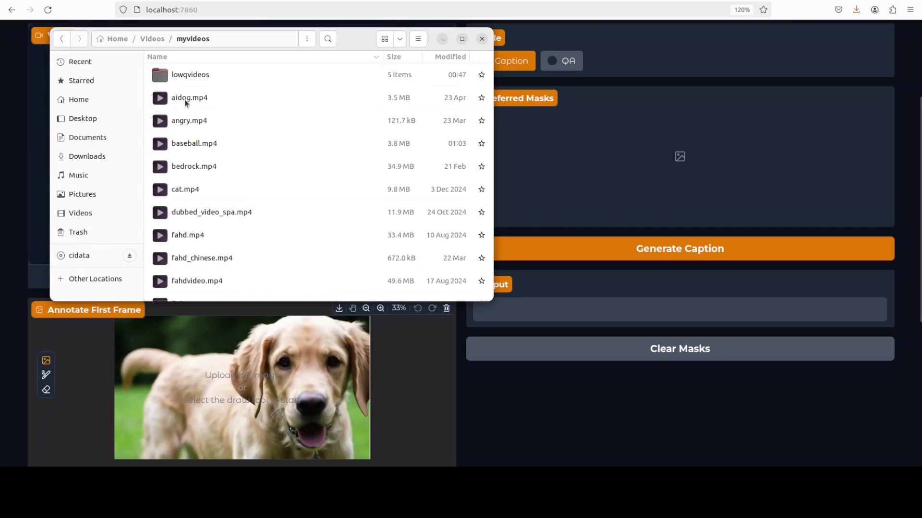
double_click(189, 98)
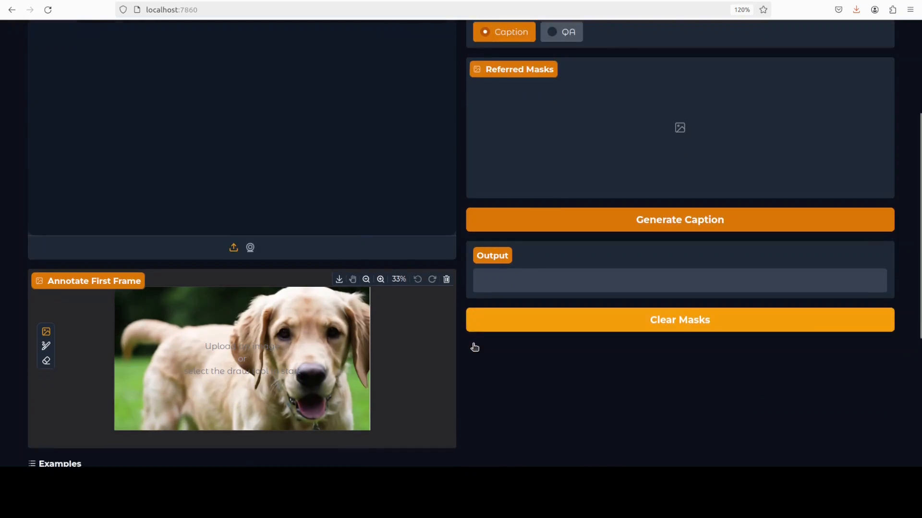
scroll("down", 3)
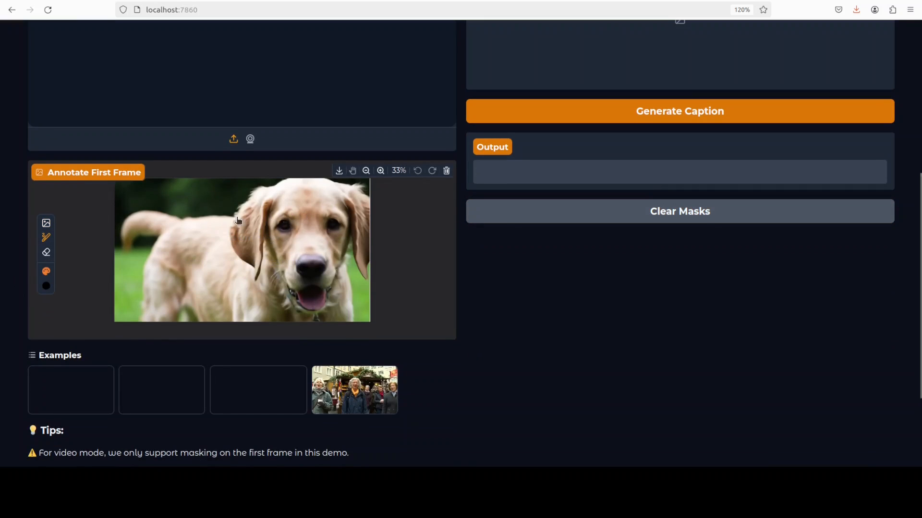
Outline the golden retriever as mask object0, check nvidia-smi in the terminal, and close it.
left_click(220, 179)
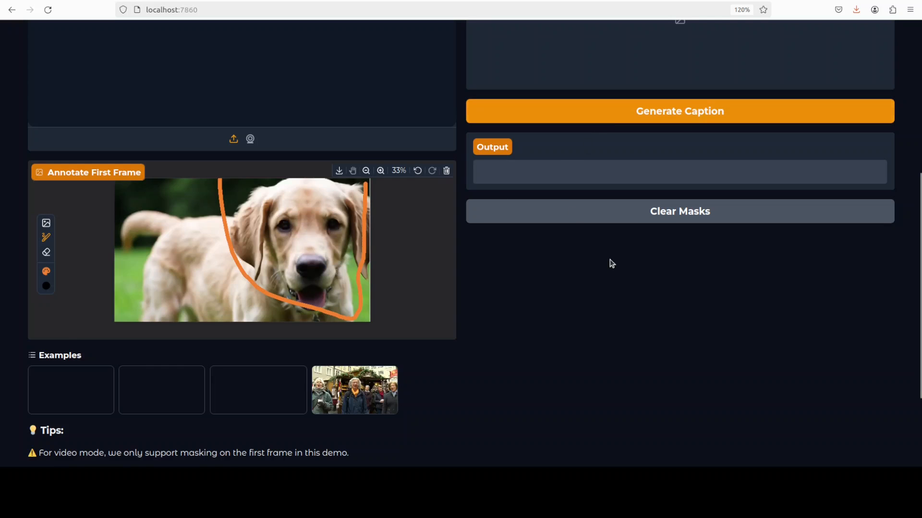
scroll("up", 3)
type("nvidia-smi")
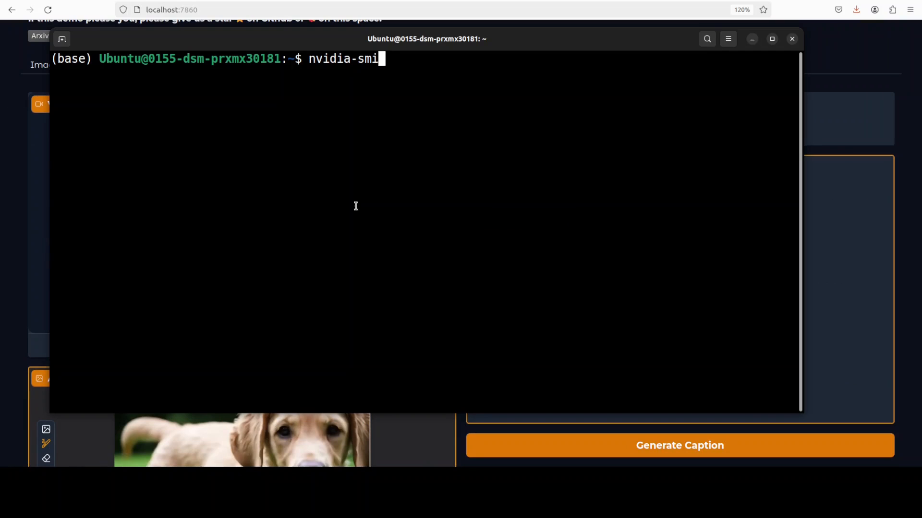
key("Return")
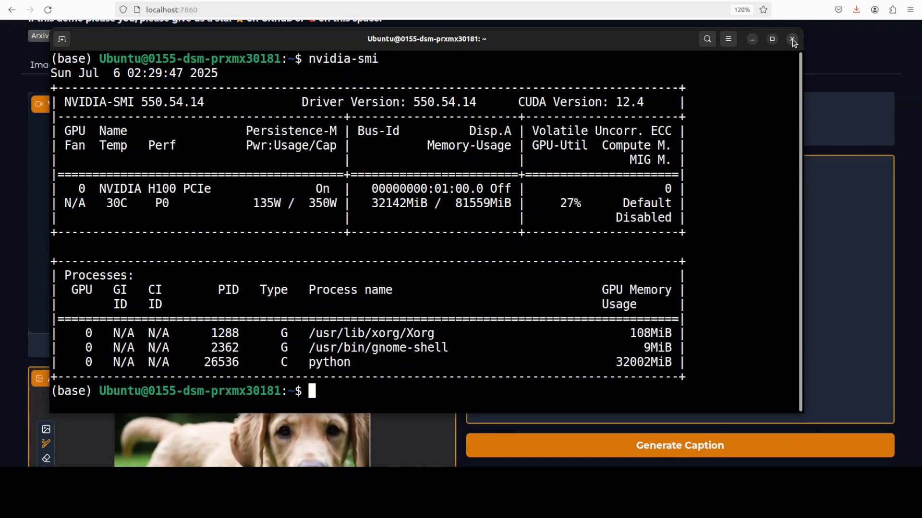
left_click(792, 38)
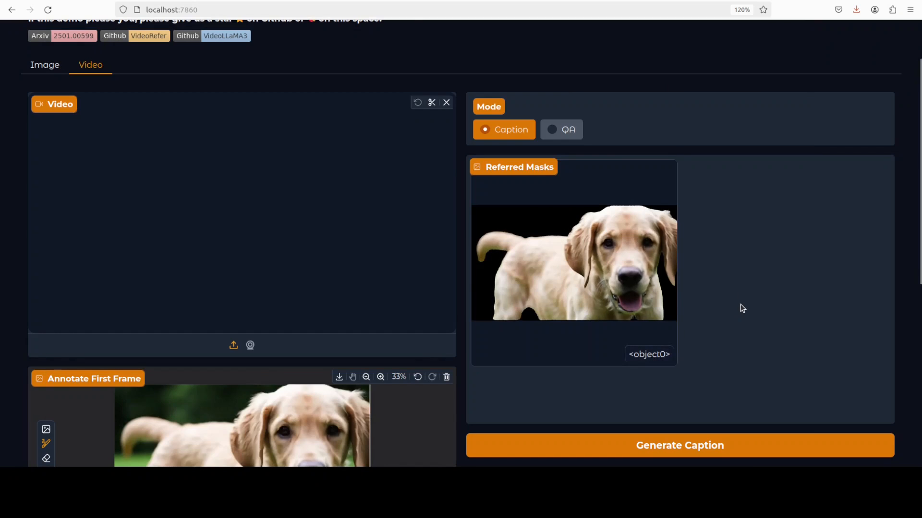
Generate and read the caption of the golden retriever in a grassy field, then select QA mode.
left_click(679, 445)
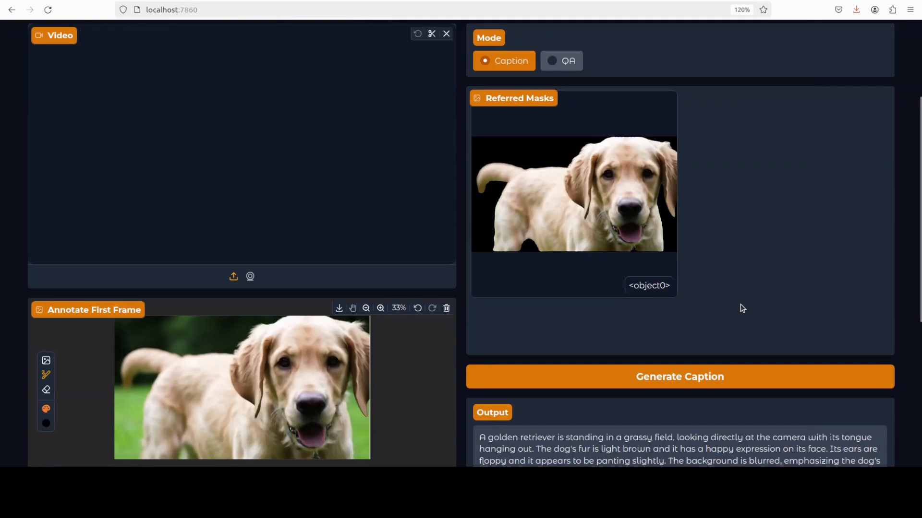
scroll("down", 3)
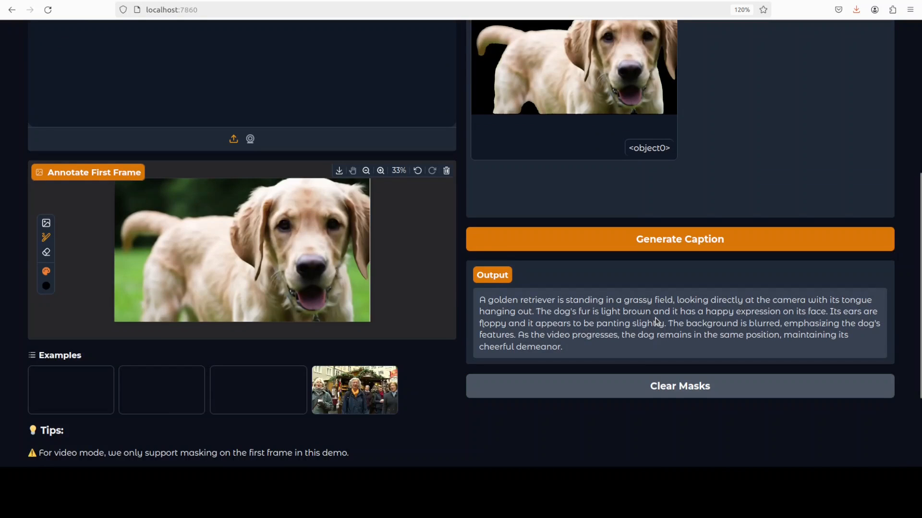
mouse_move(740, 296)
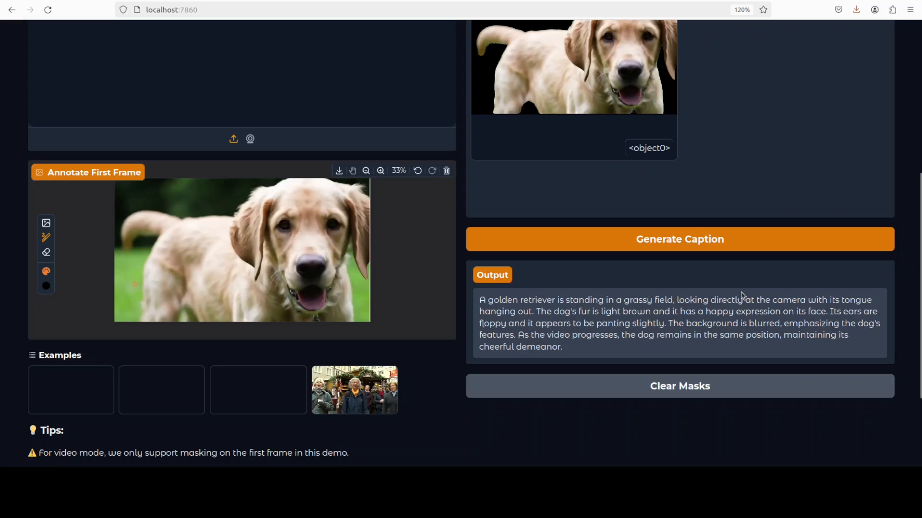
mouse_move(725, 358)
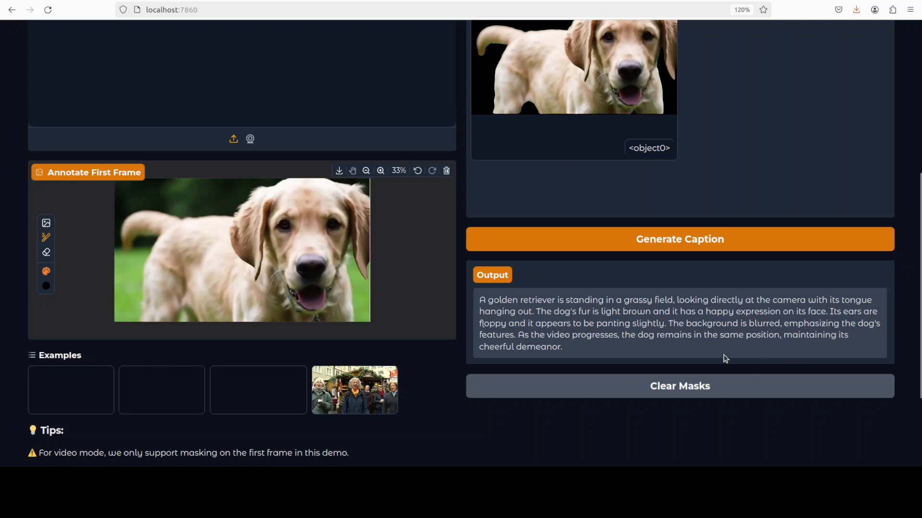
mouse_move(841, 313)
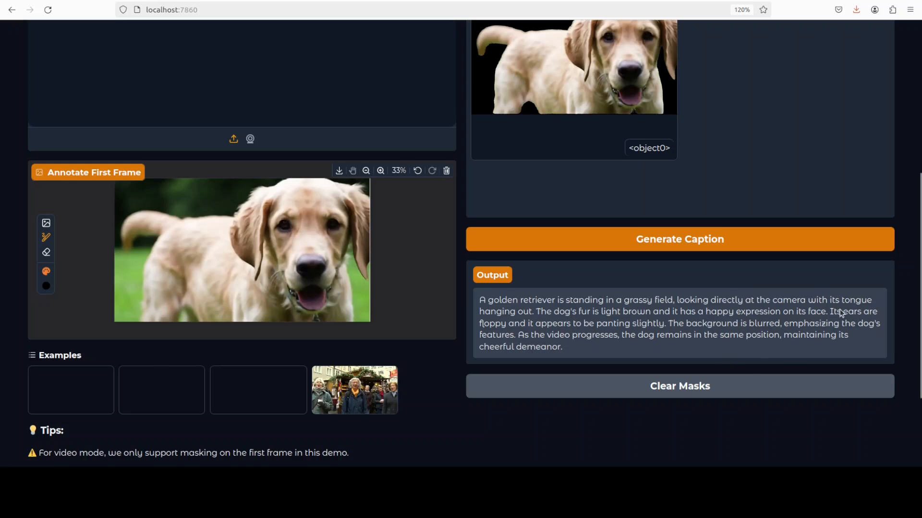
mouse_move(864, 318)
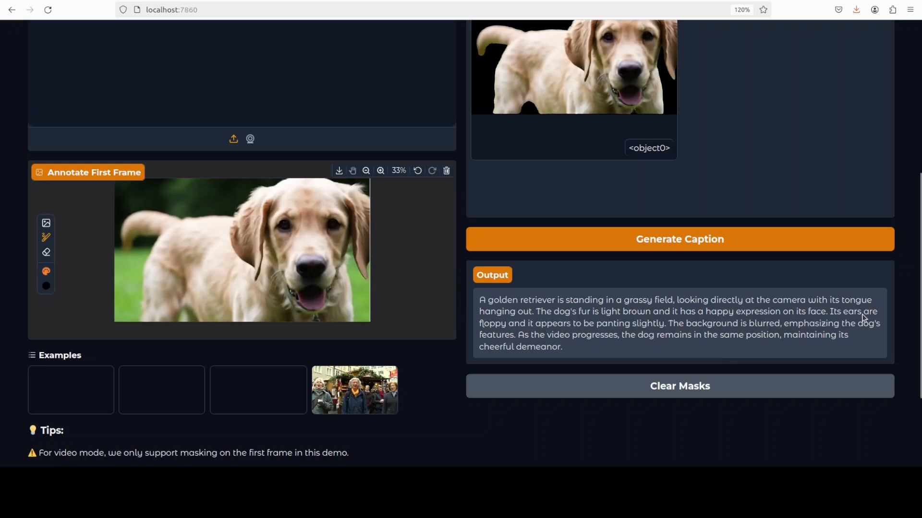
scroll("up", 3)
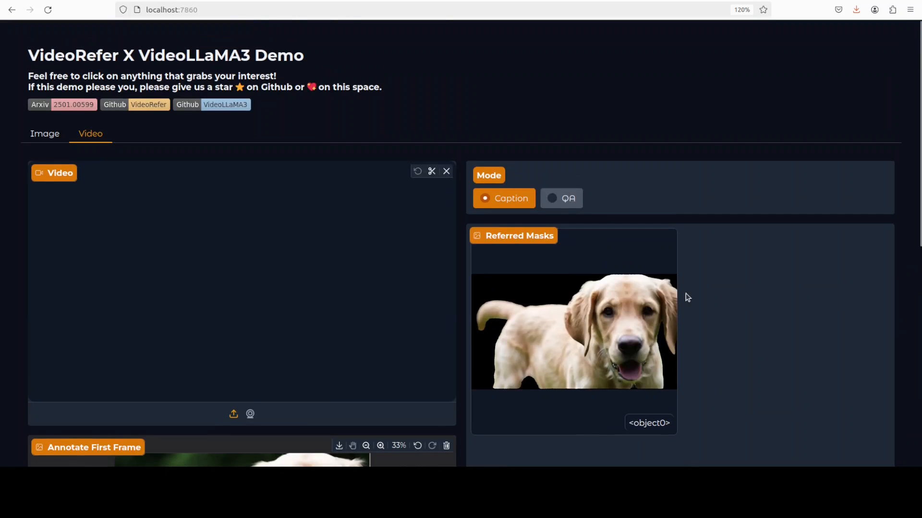
left_click(560, 198)
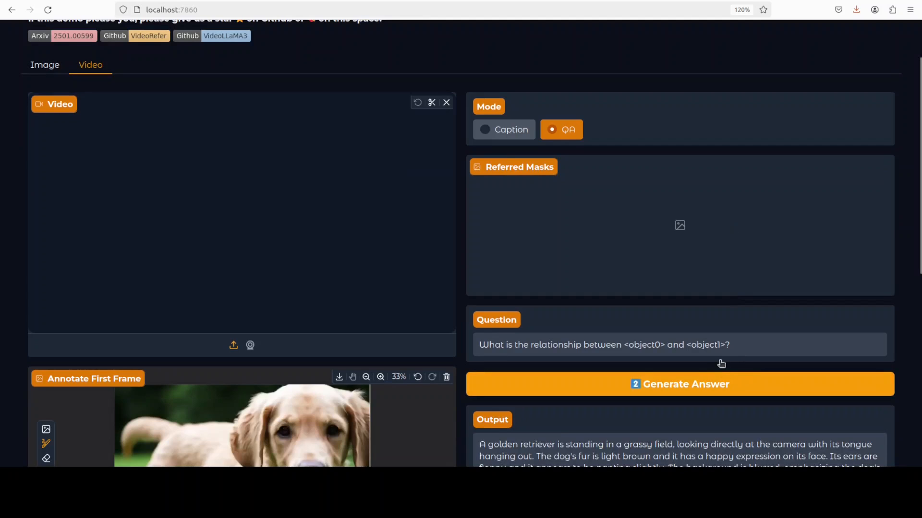
Review the errored panels, clear the unreadable video, and start loading a new one.
scroll("down", 3)
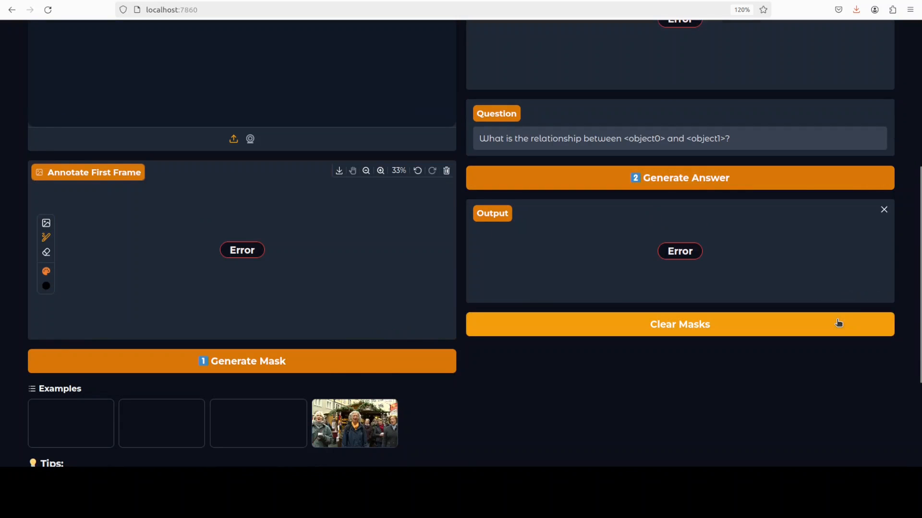
scroll("up", 3)
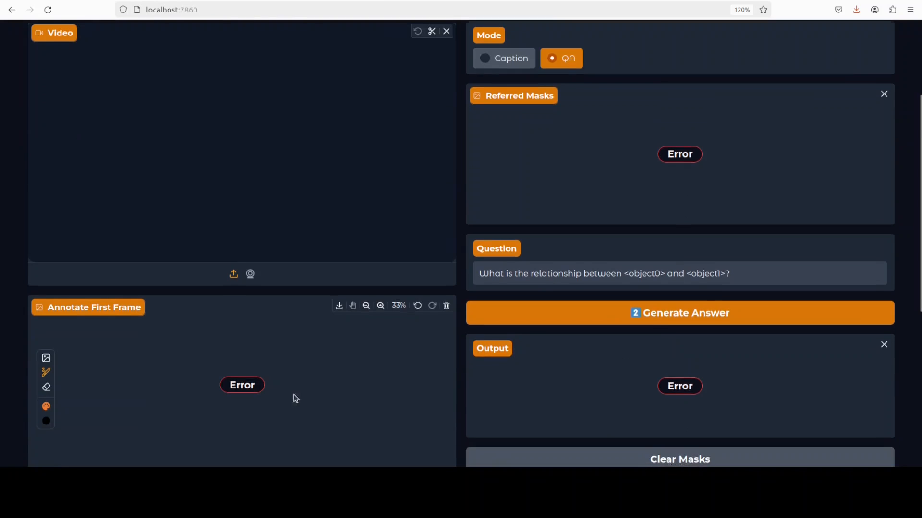
scroll("down", 3)
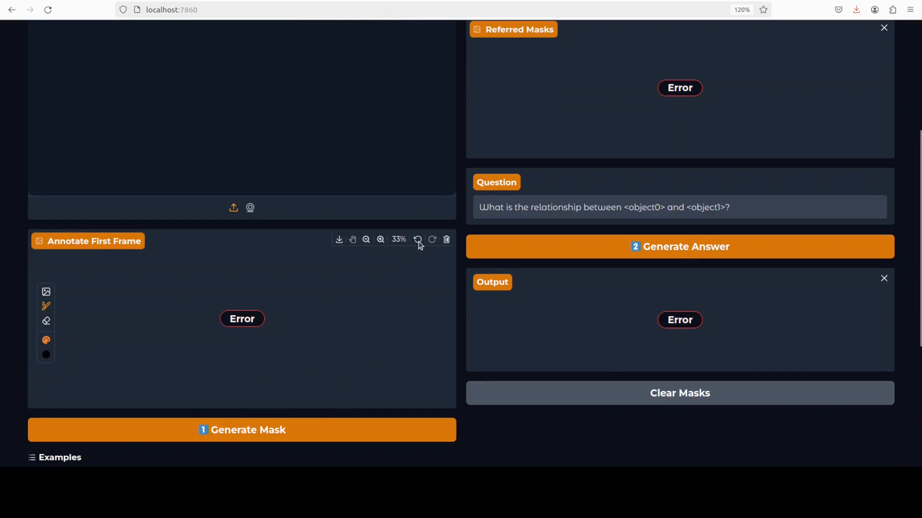
scroll("up", 3)
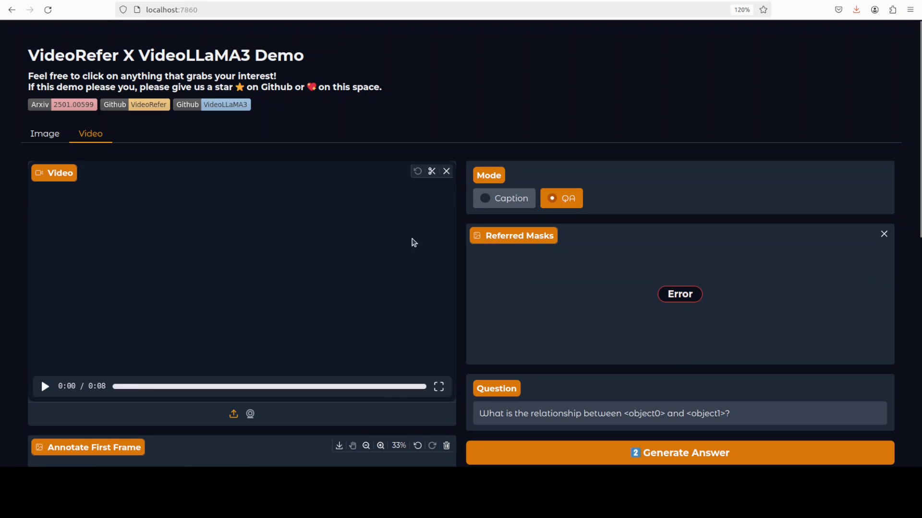
left_click(446, 171)
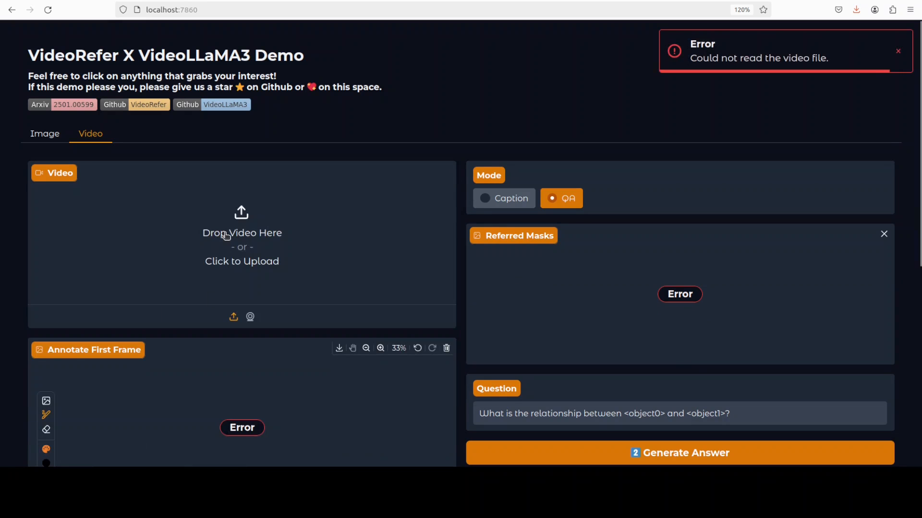
left_click(242, 247)
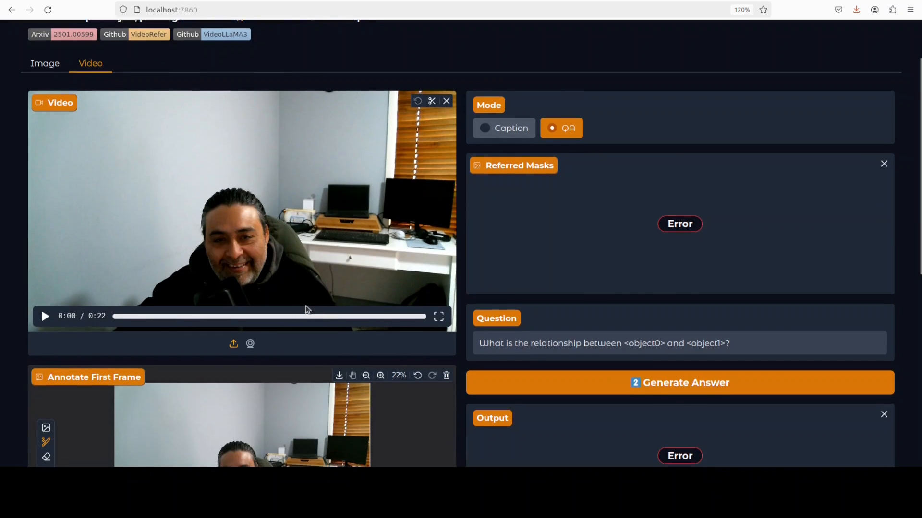
Scroll the home-office webcam clip's first frame into the Annotate First Frame canvas.
scroll("down", 3)
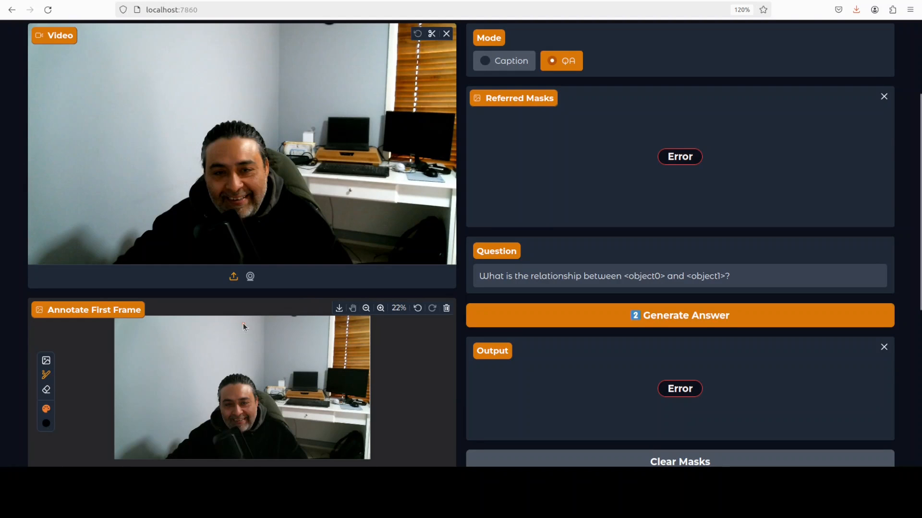
scroll("down", 3)
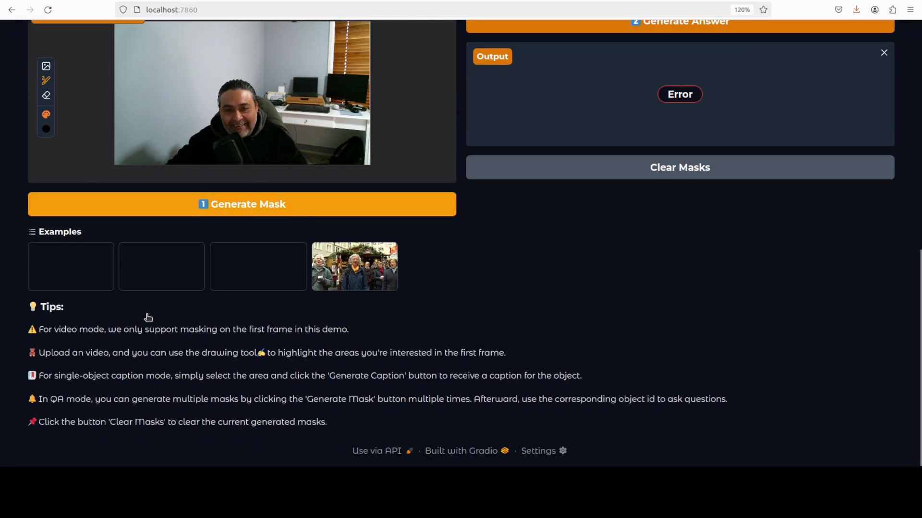
scroll("up", 3)
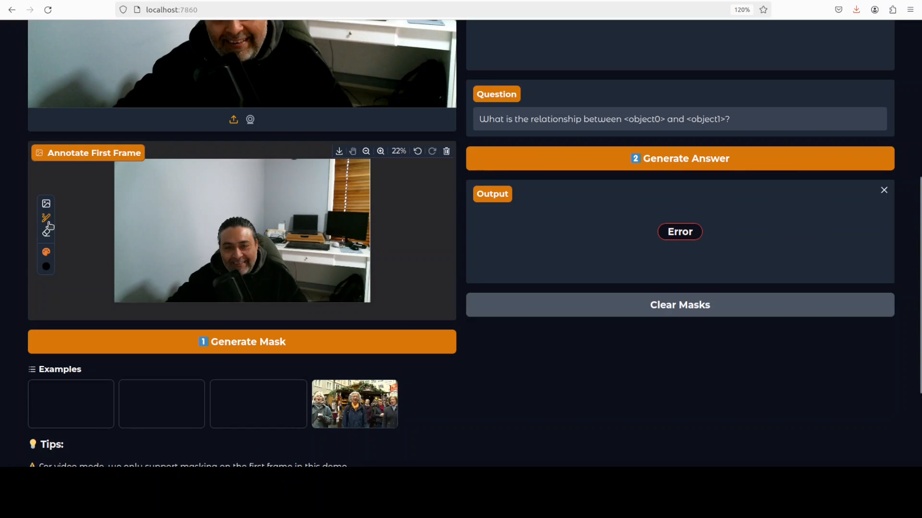
mouse_move(197, 213)
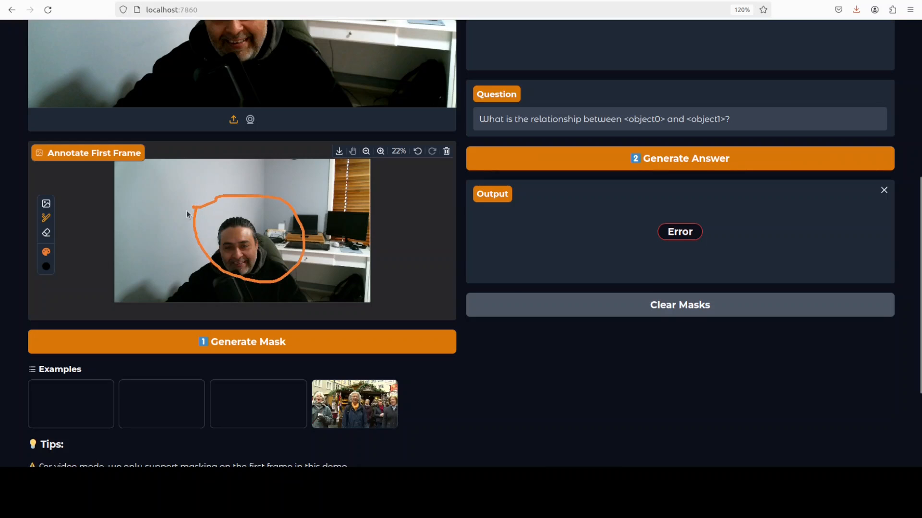
mouse_move(329, 216)
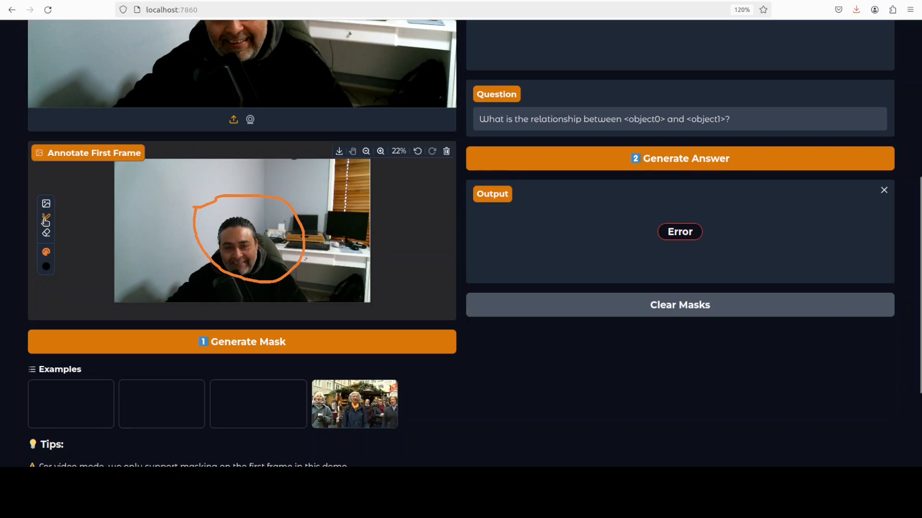
mouse_move(327, 204)
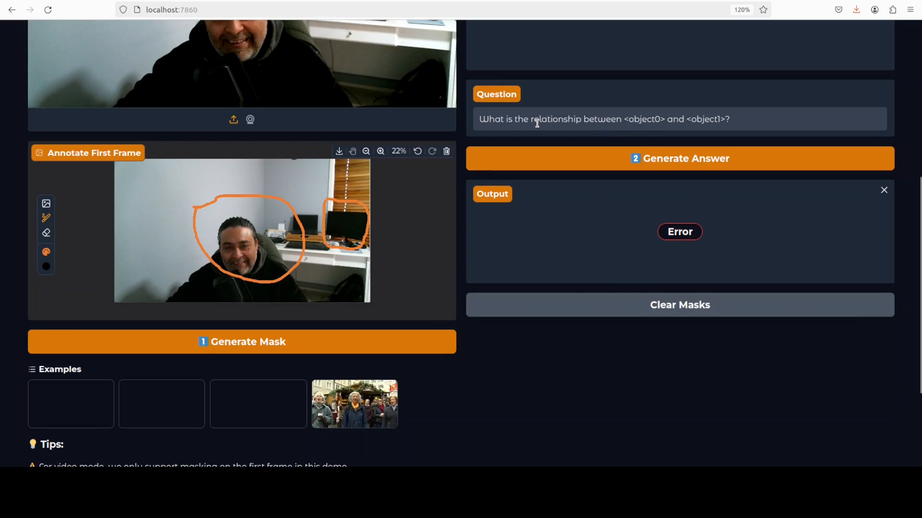
mouse_move(262, 351)
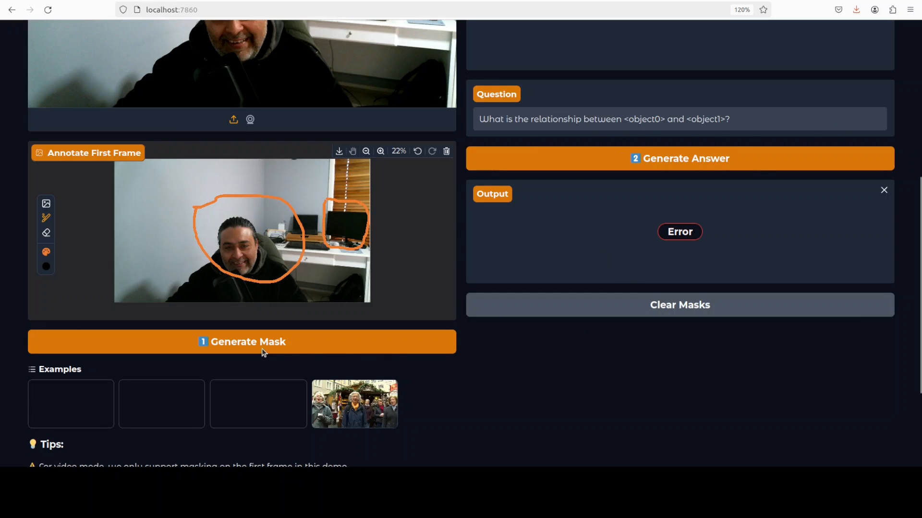
Get the answer that object0 is the wall behind the seated man, then move to still images.
left_click(241, 341)
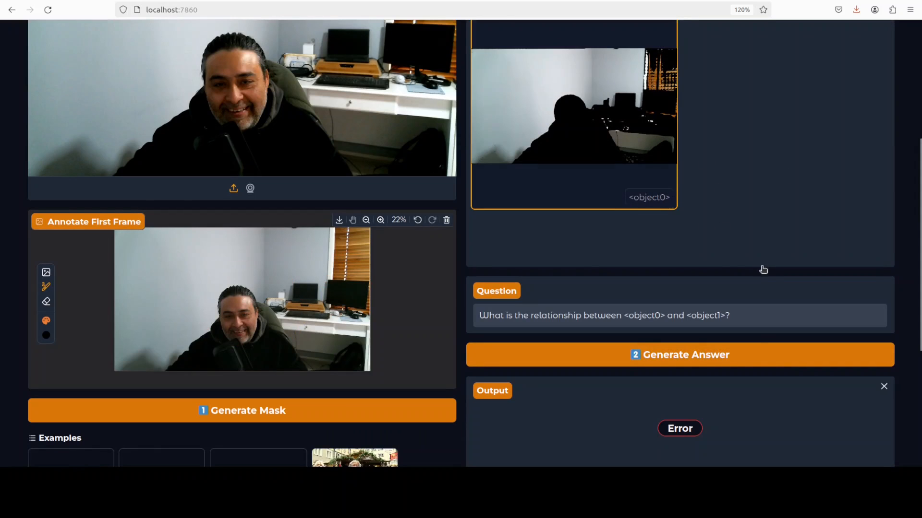
mouse_move(690, 377)
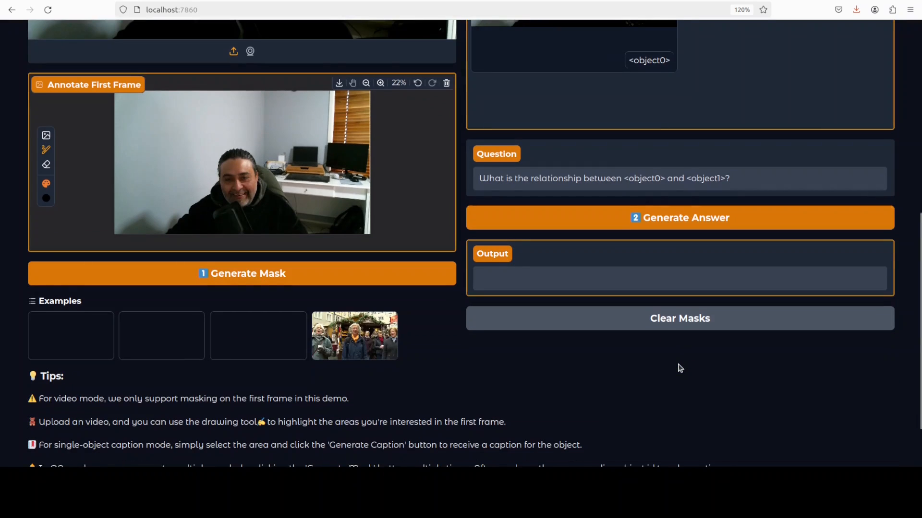
left_click(679, 218)
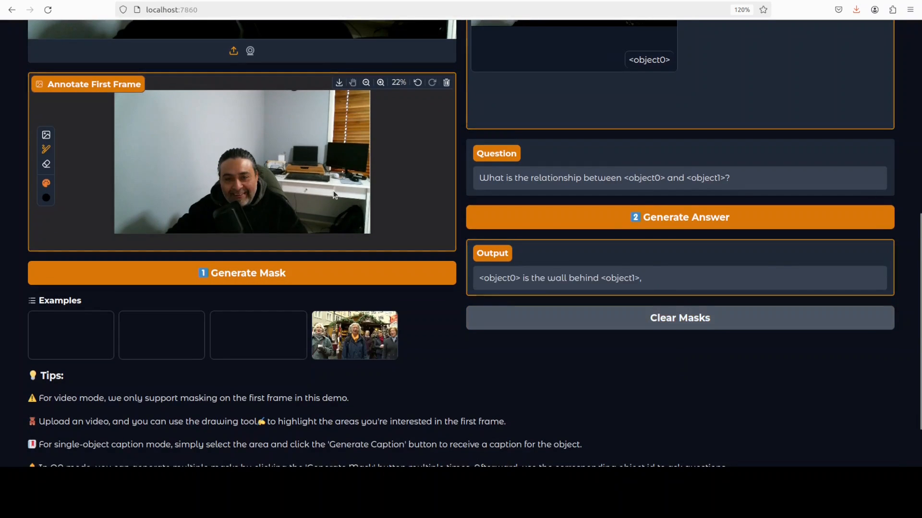
left_click(679, 217)
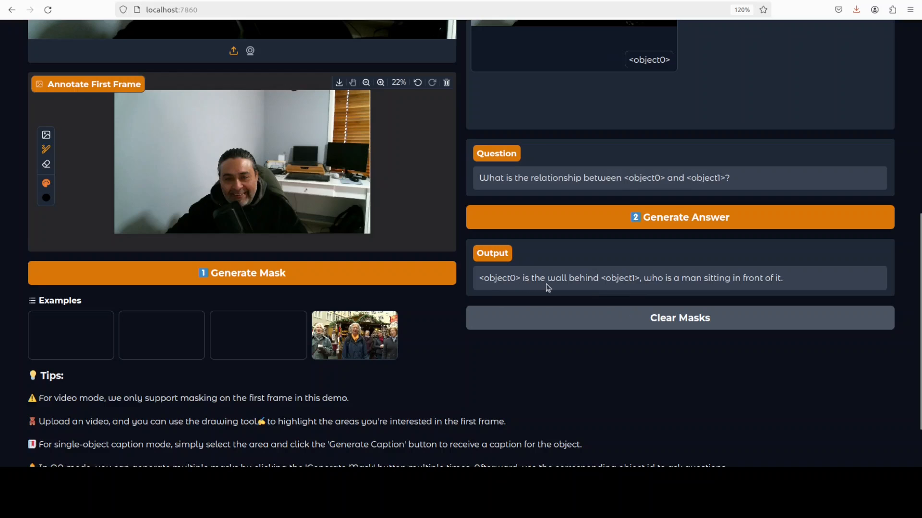
mouse_move(792, 286)
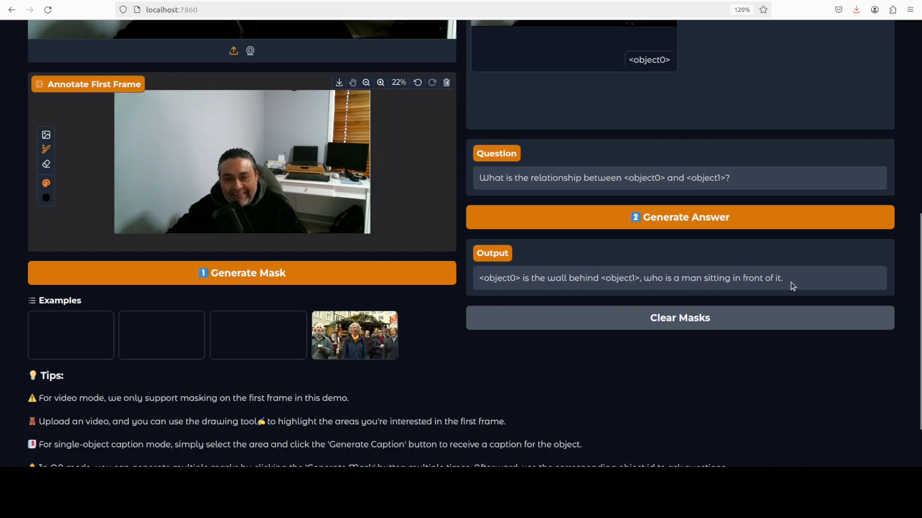
mouse_move(784, 293)
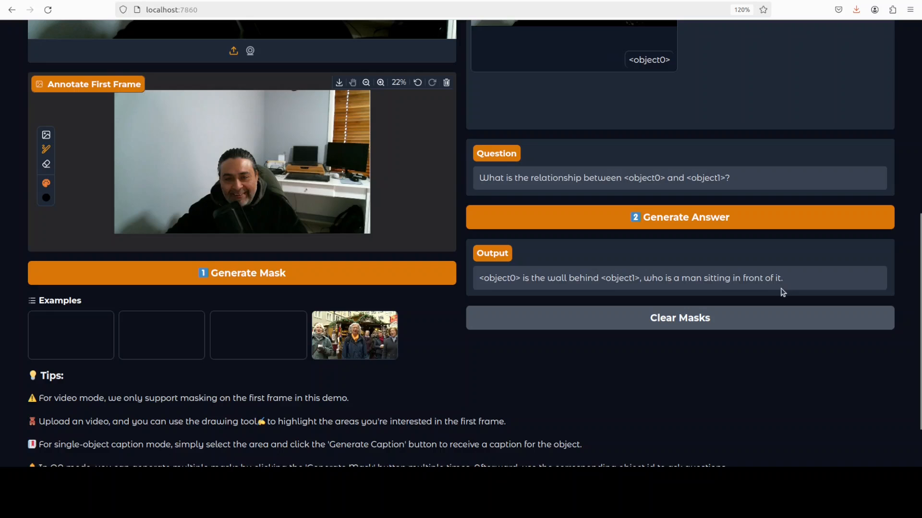
scroll("up", 3)
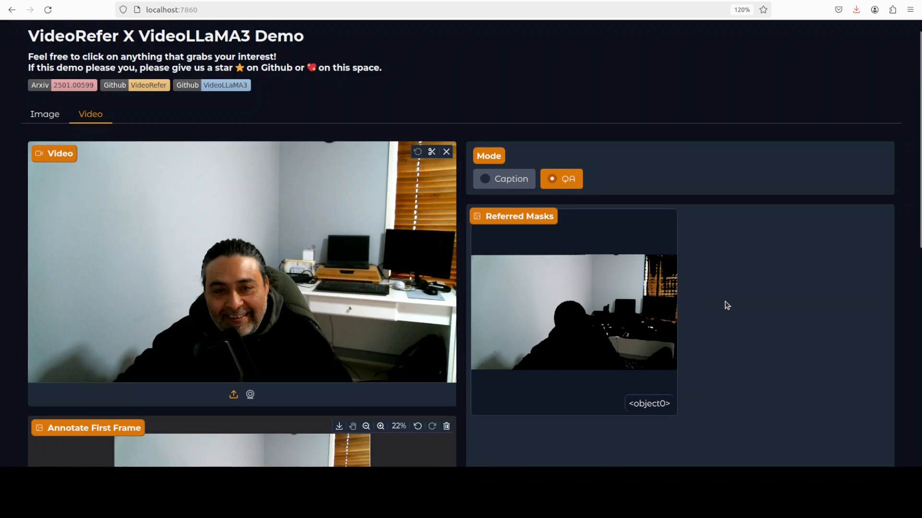
scroll("down", 3)
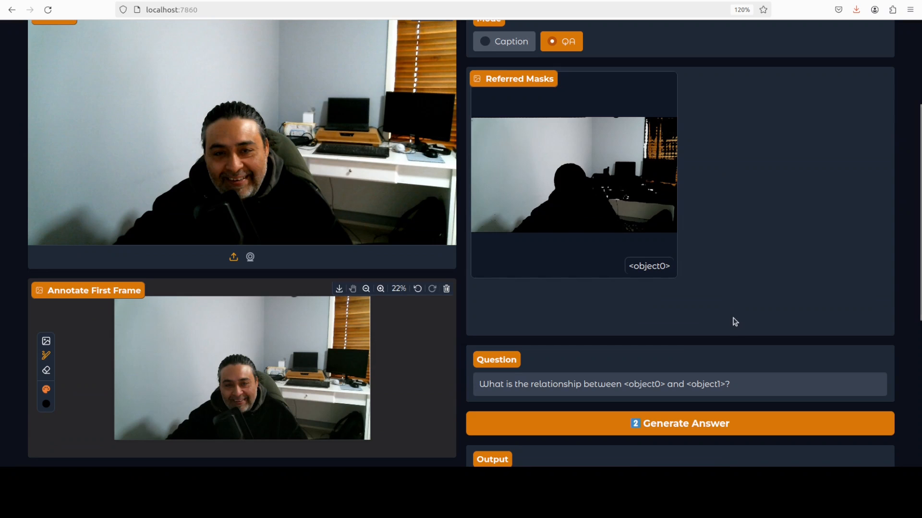
scroll("up", 3)
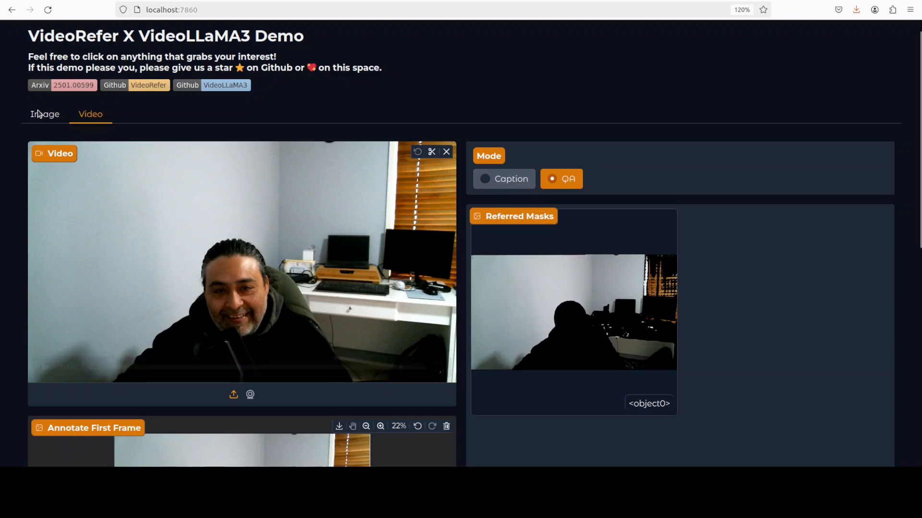
left_click(44, 114)
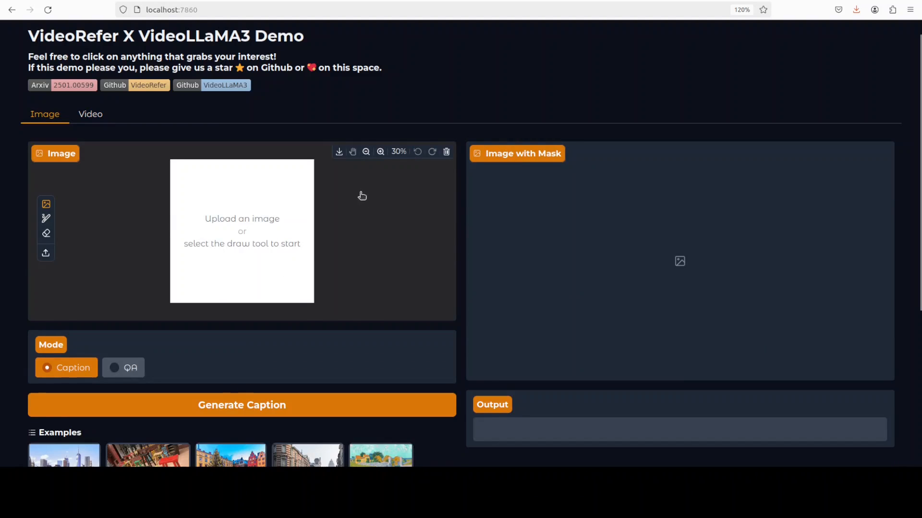
mouse_move(441, 172)
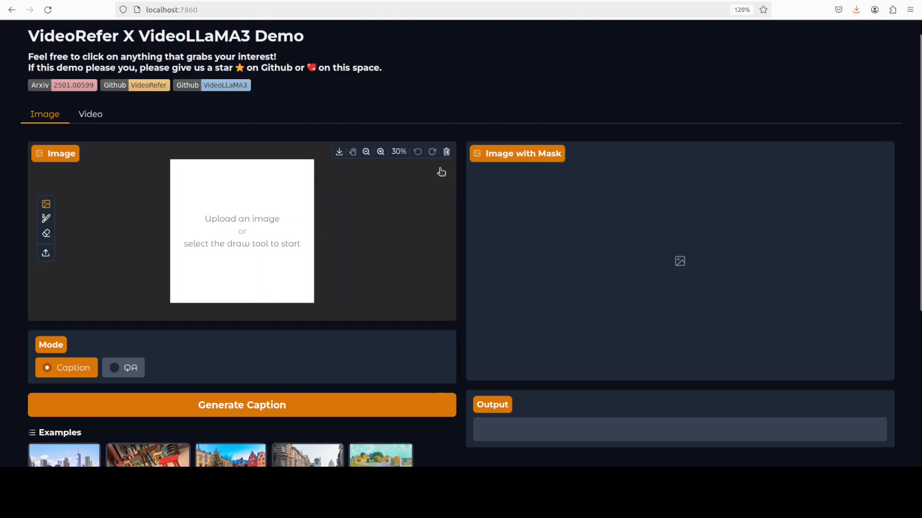
mouse_move(369, 245)
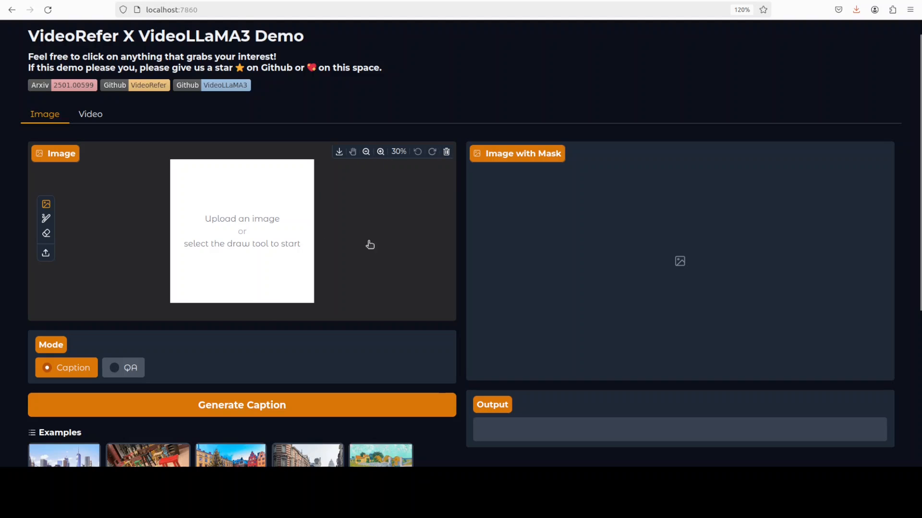
Load the still photo of the man in a suit for annotation.
left_click(45, 252)
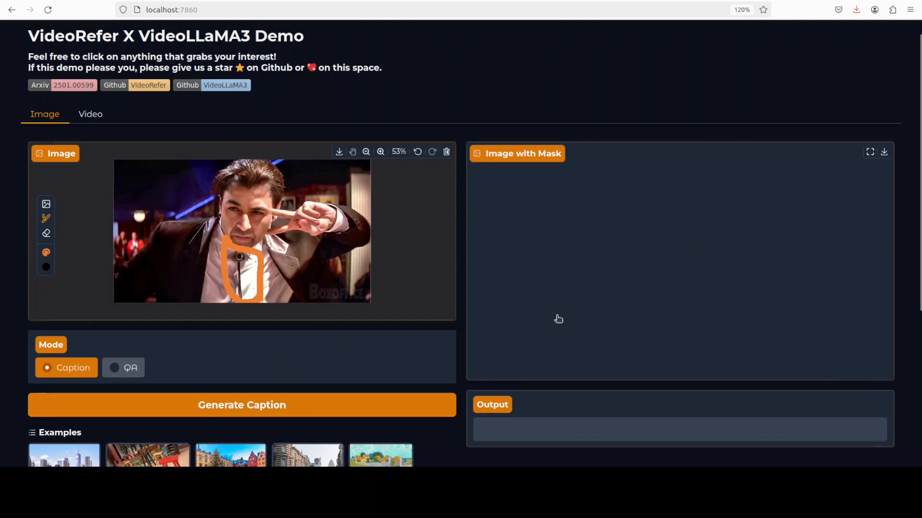
Get the caption describing the outlined white dress shirt with pointed collar.
left_click(242, 404)
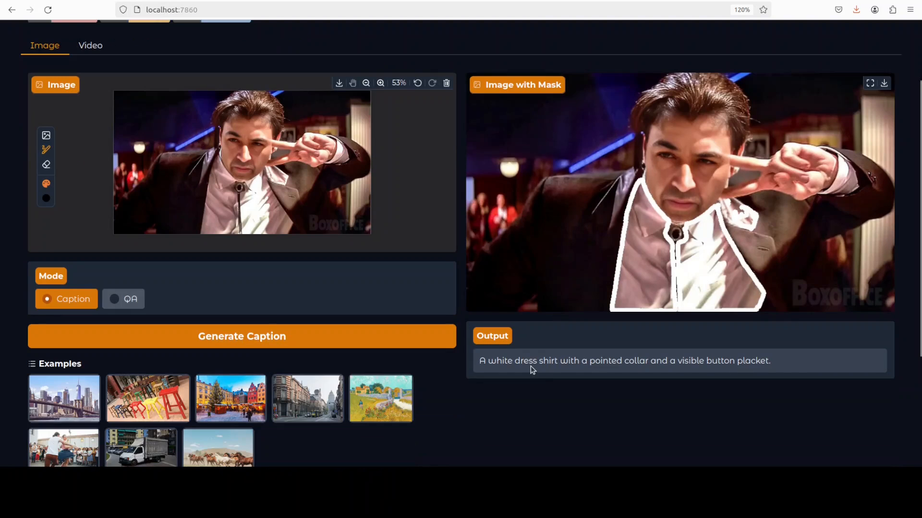
mouse_move(727, 373)
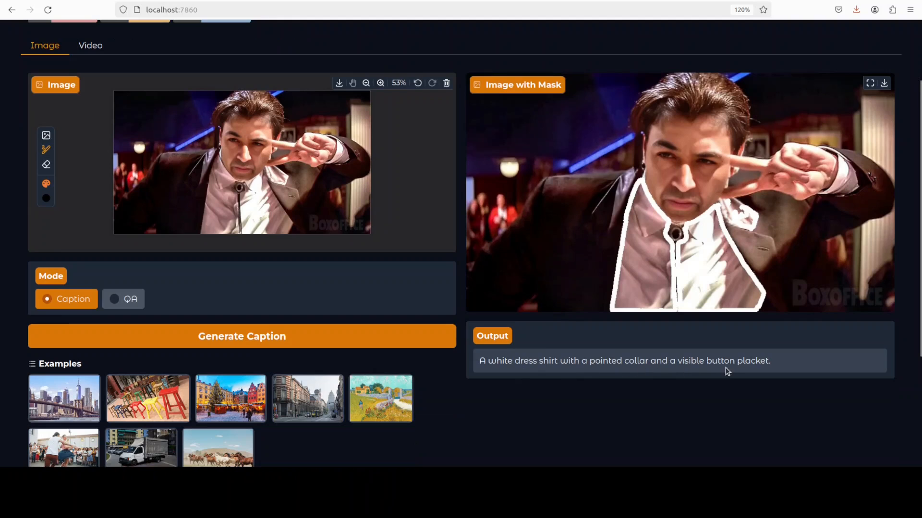
mouse_move(787, 351)
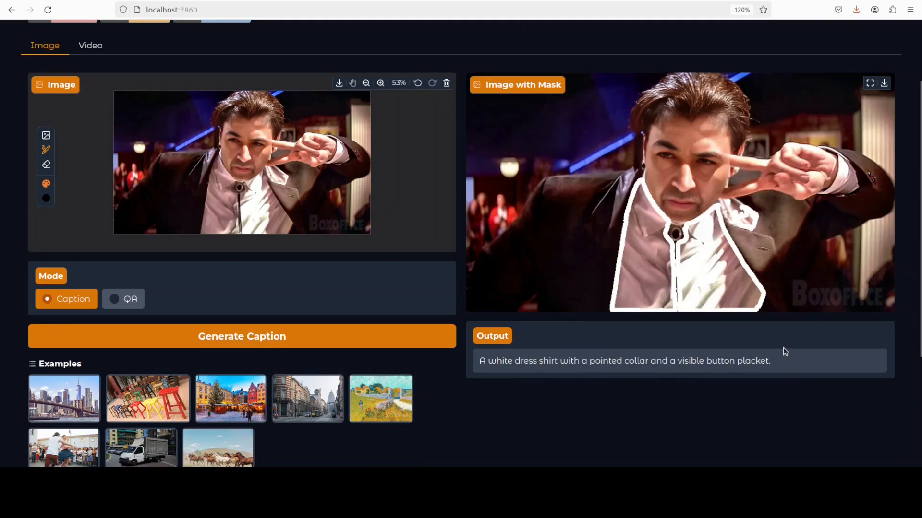
mouse_move(344, 330)
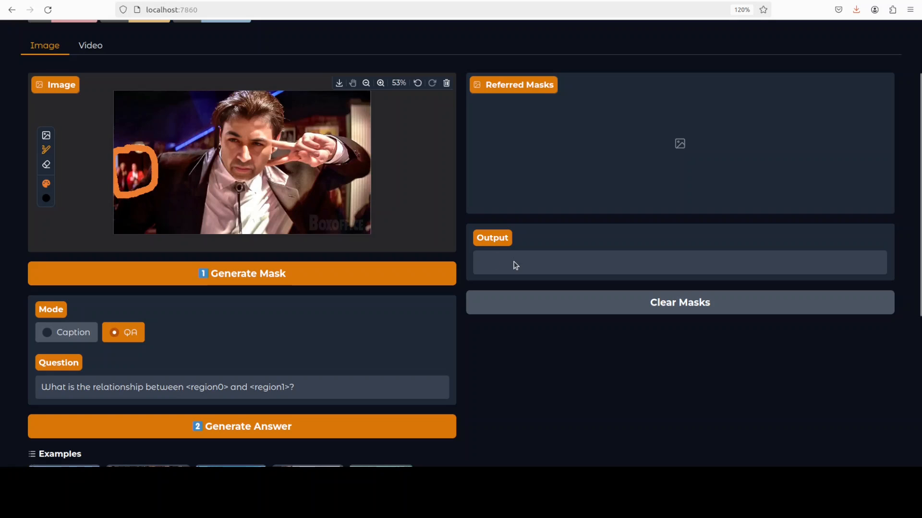
mouse_move(255, 376)
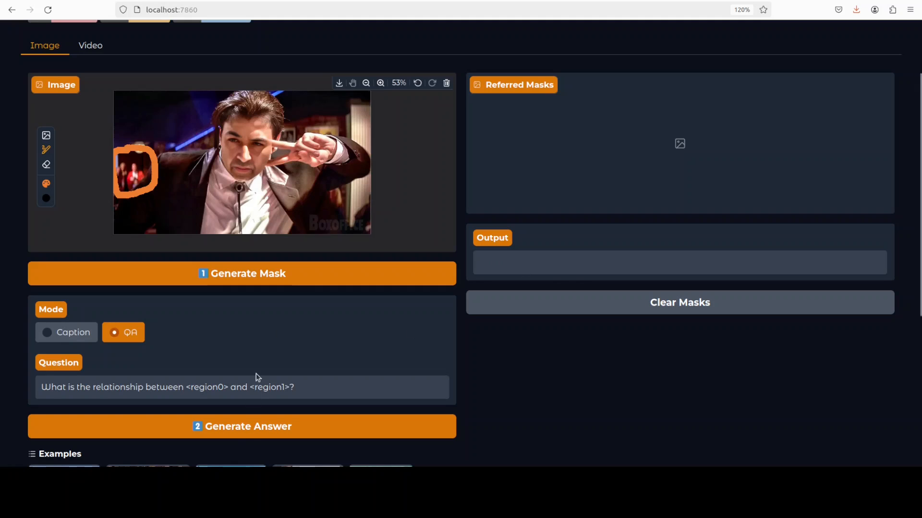
Ask 'waht is is the object' about the marked region, which errors out.
triple_click(167, 387)
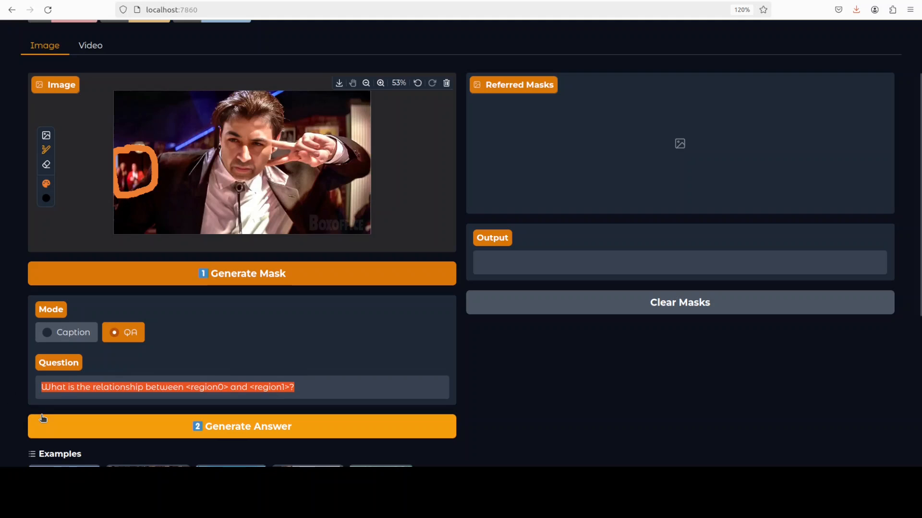
type("waht is")
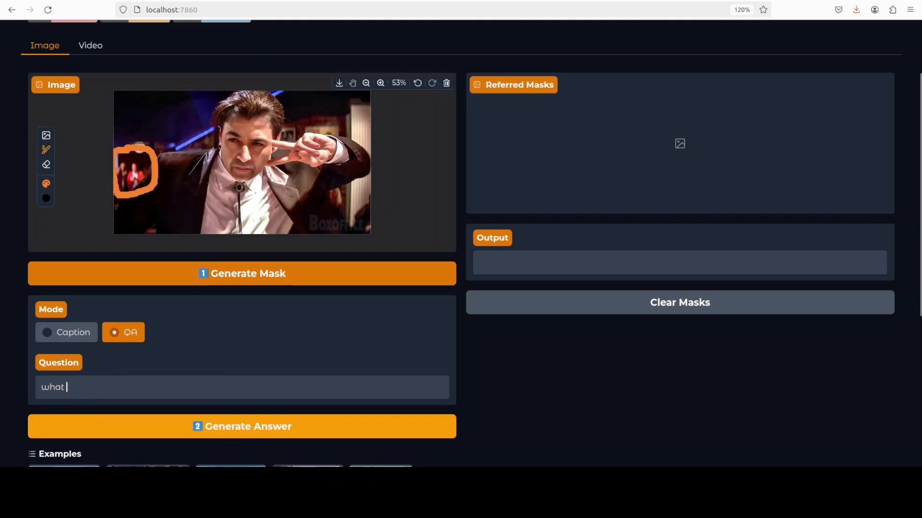
type("is the object")
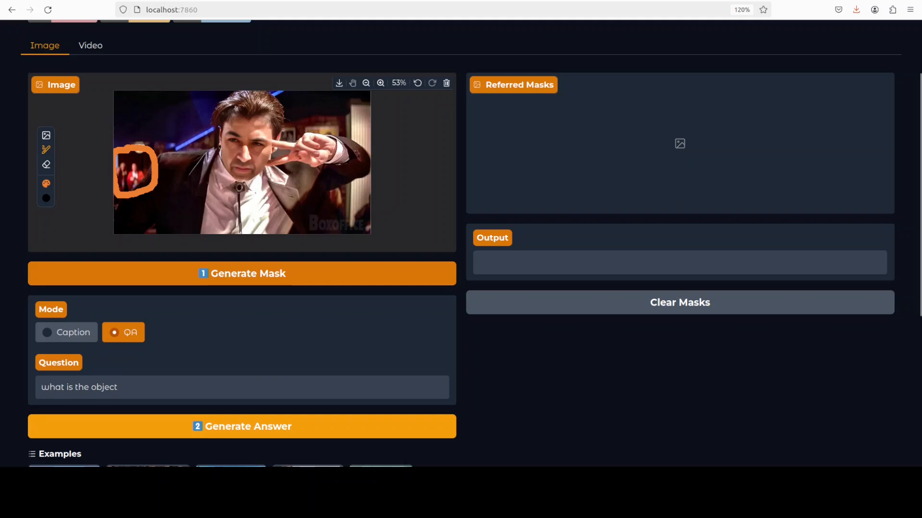
left_click(242, 426)
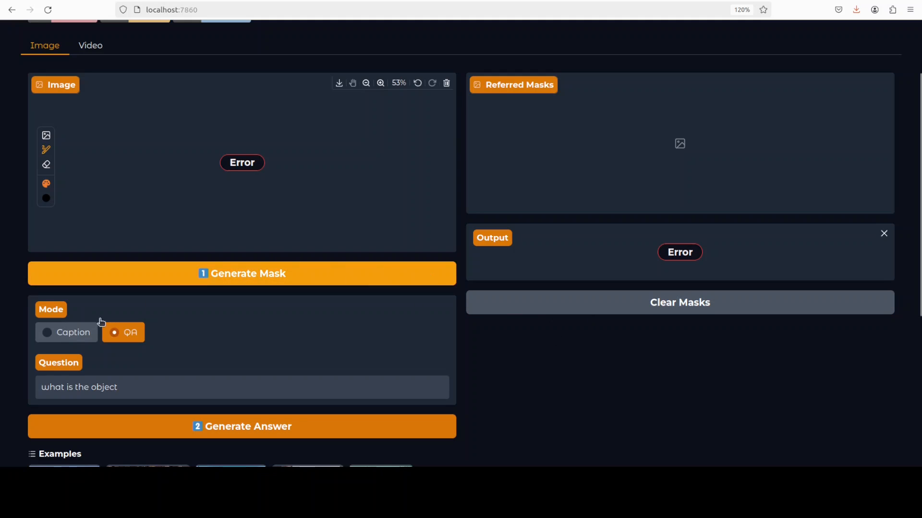
Return to Caption mode and request a caption for the marked shirt.
left_click(72, 332)
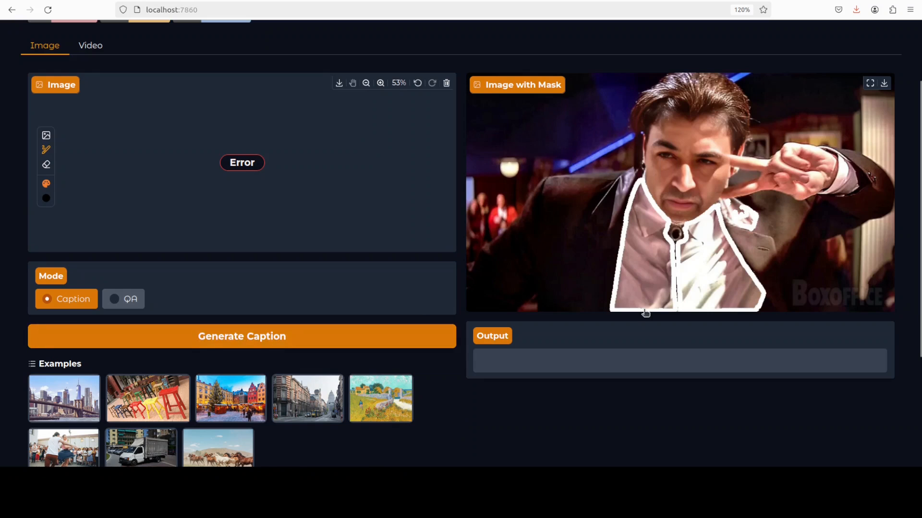
left_click(242, 336)
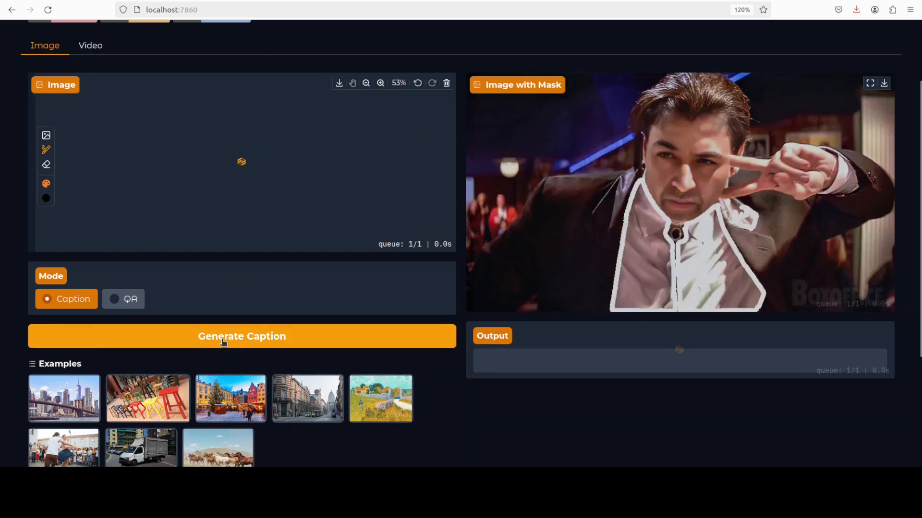
Load the crystal-ball photo, outline the left woman and caption her long dark hair.
left_click(241, 336)
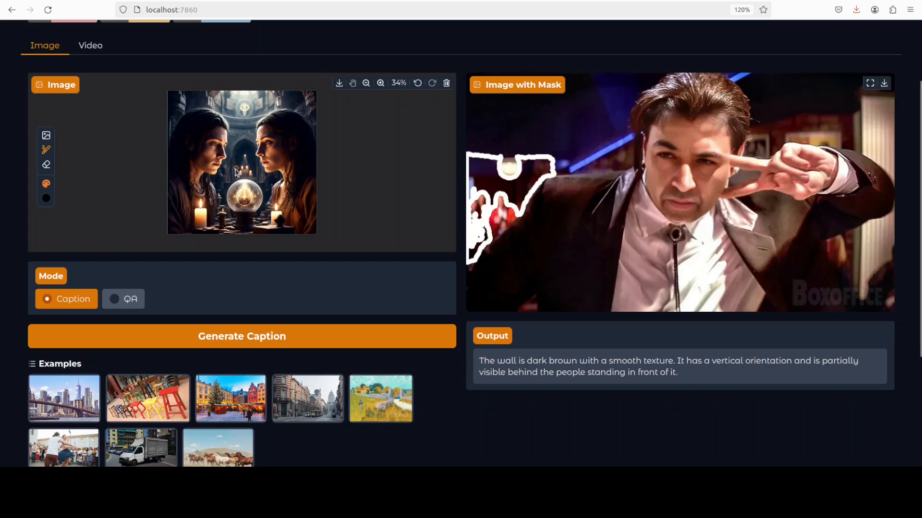
mouse_move(186, 196)
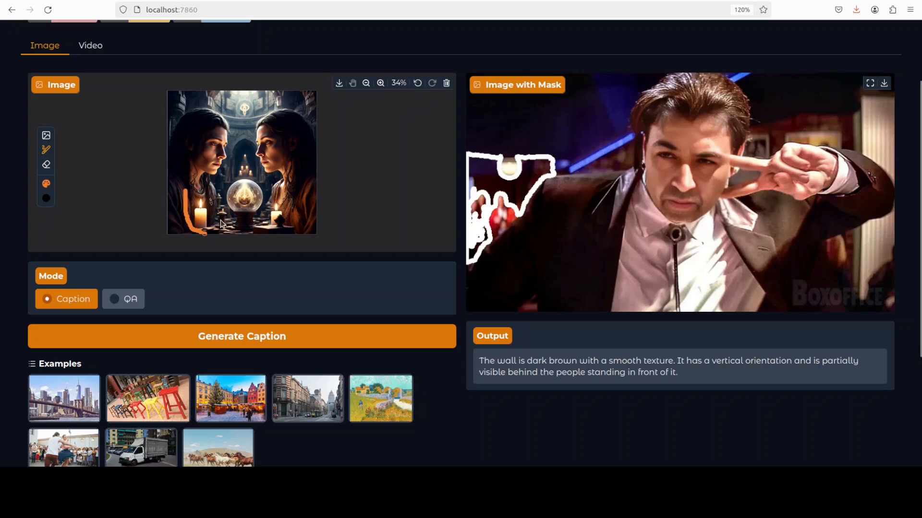
left_click_drag(203, 189, 200, 230)
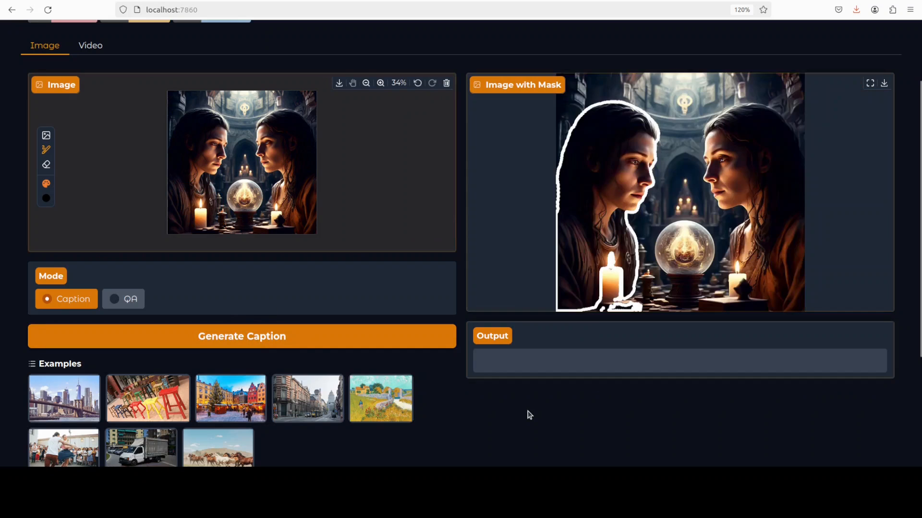
left_click(241, 336)
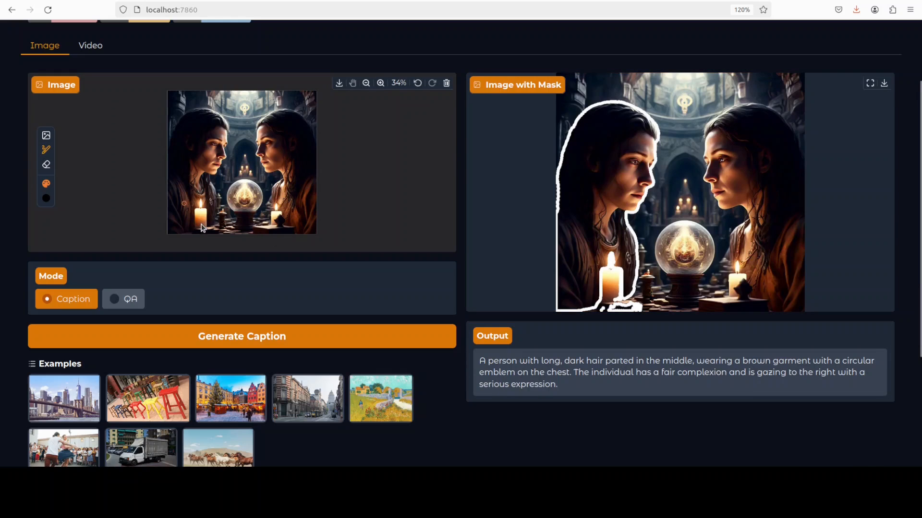
mouse_move(197, 152)
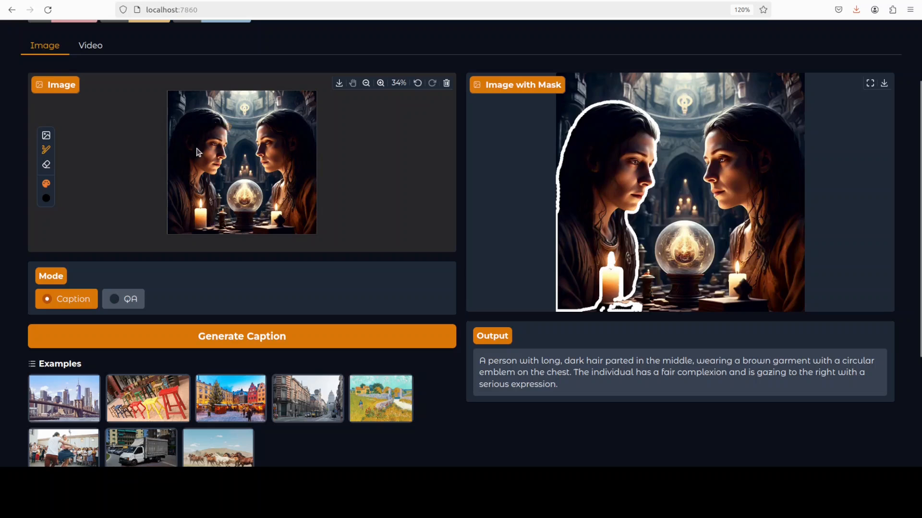
mouse_move(843, 383)
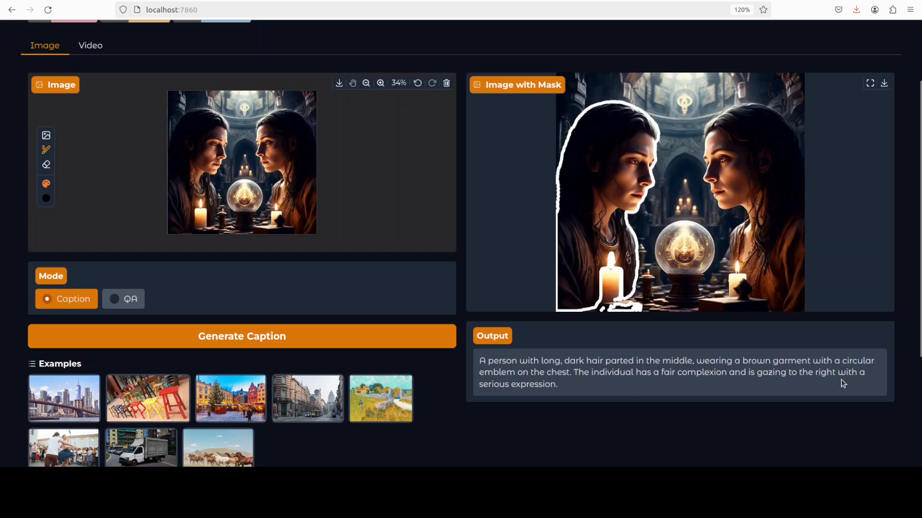
mouse_move(807, 383)
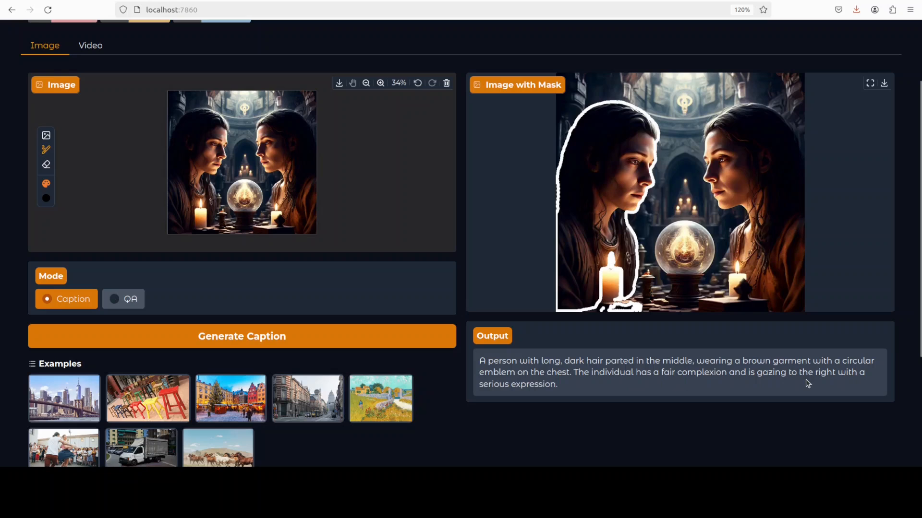
mouse_move(457, 77)
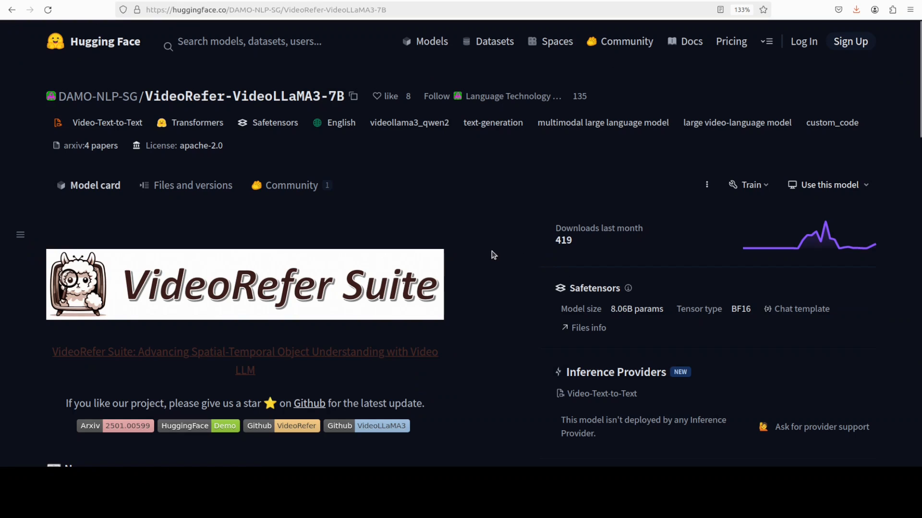
mouse_move(498, 257)
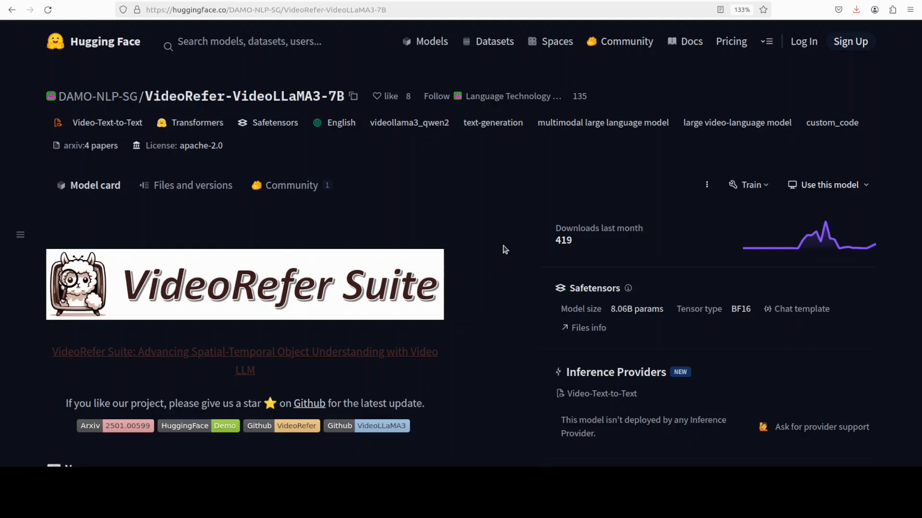
mouse_move(448, 184)
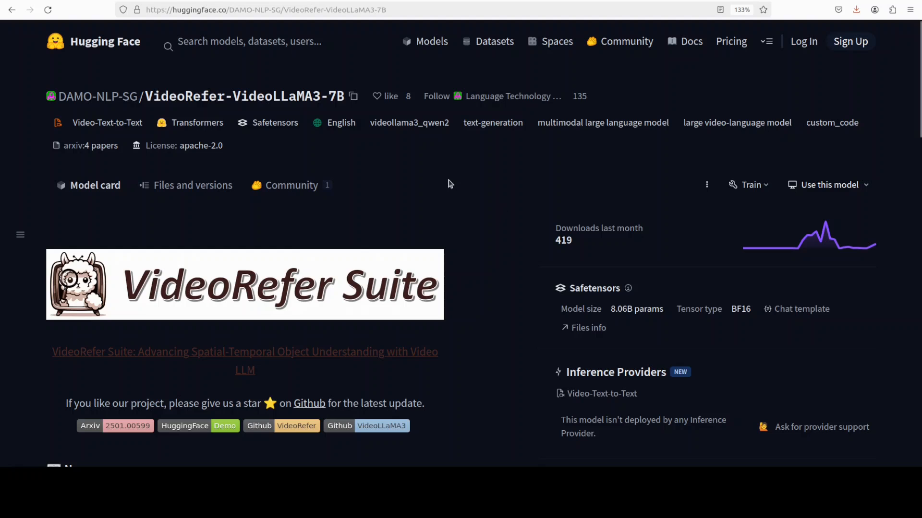